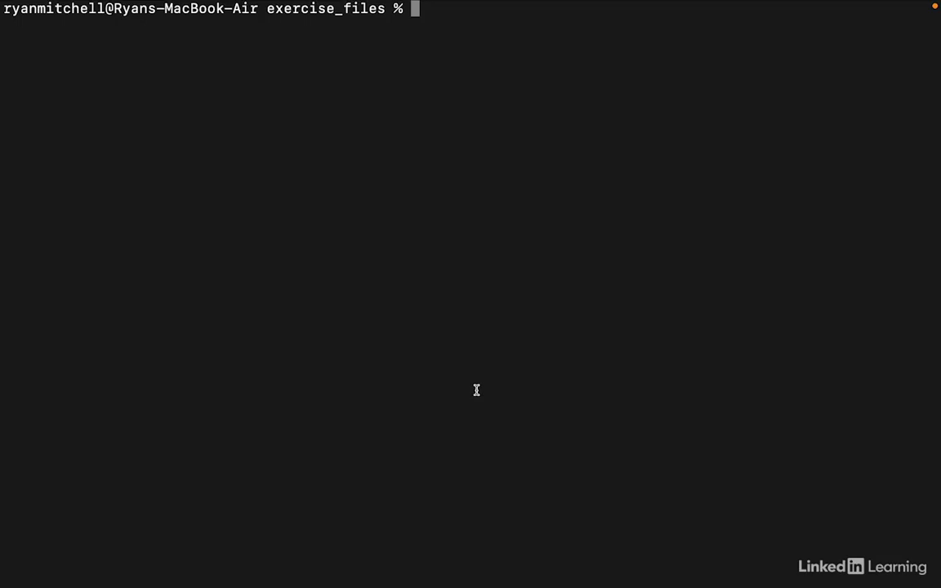
# Draft 'python example.py' in Terminal, trying and discarding the -h and --help flags
pyautogui.write('python')
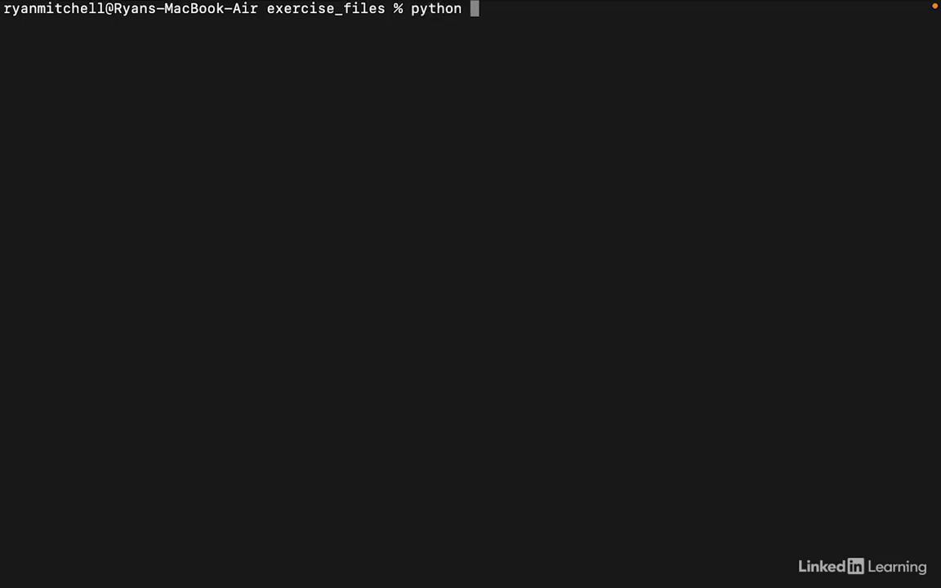
pyautogui.write('examp')
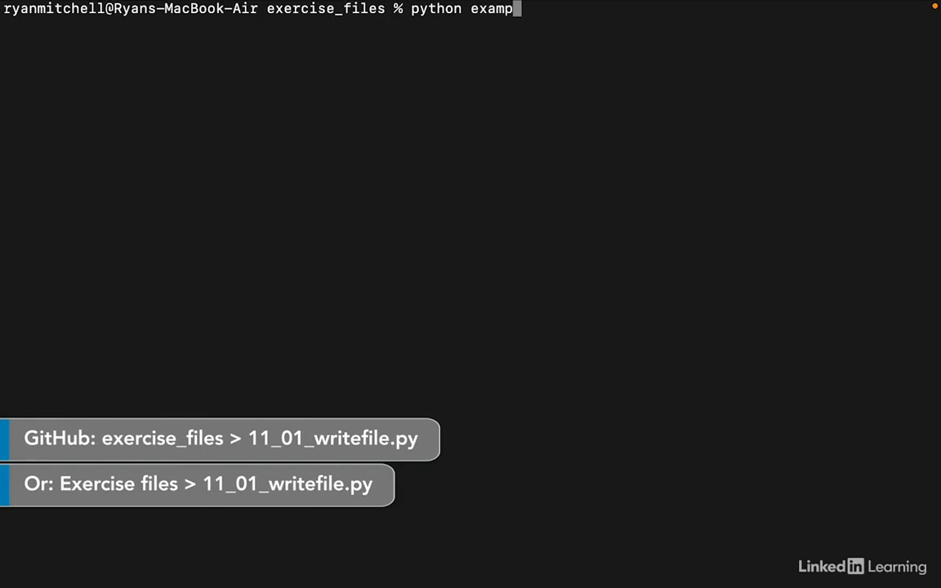
pyautogui.write('le.py')
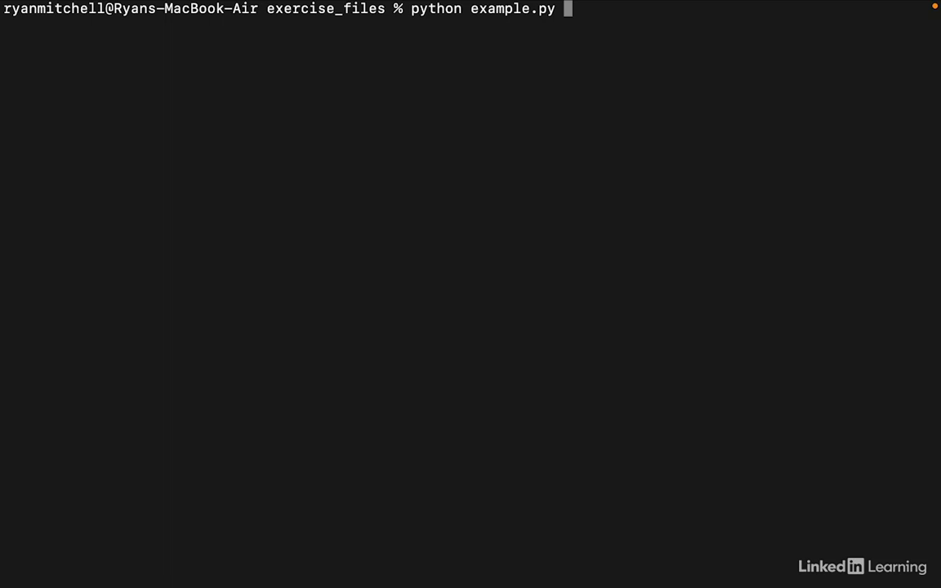
pyautogui.write('-h')
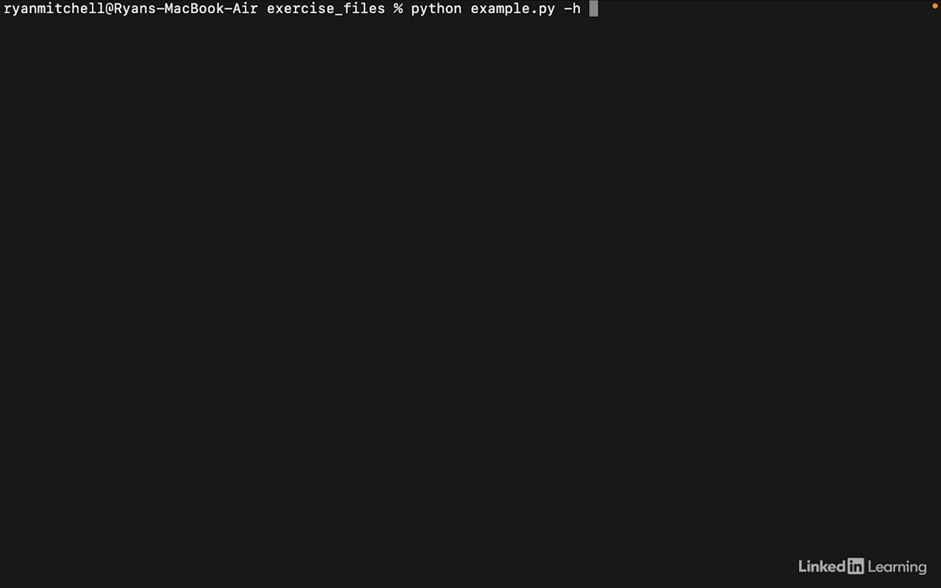
pyautogui.press('Backspace')
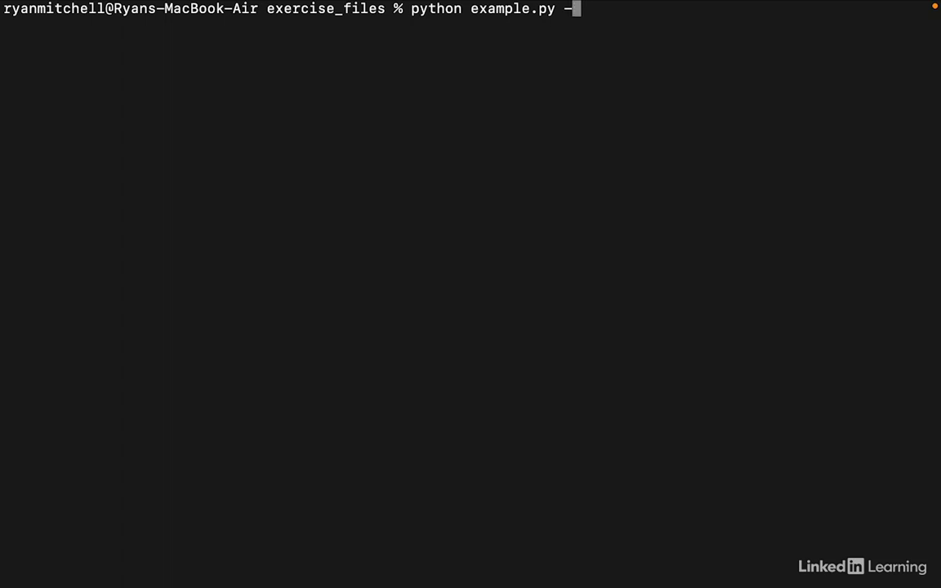
pyautogui.write('-')
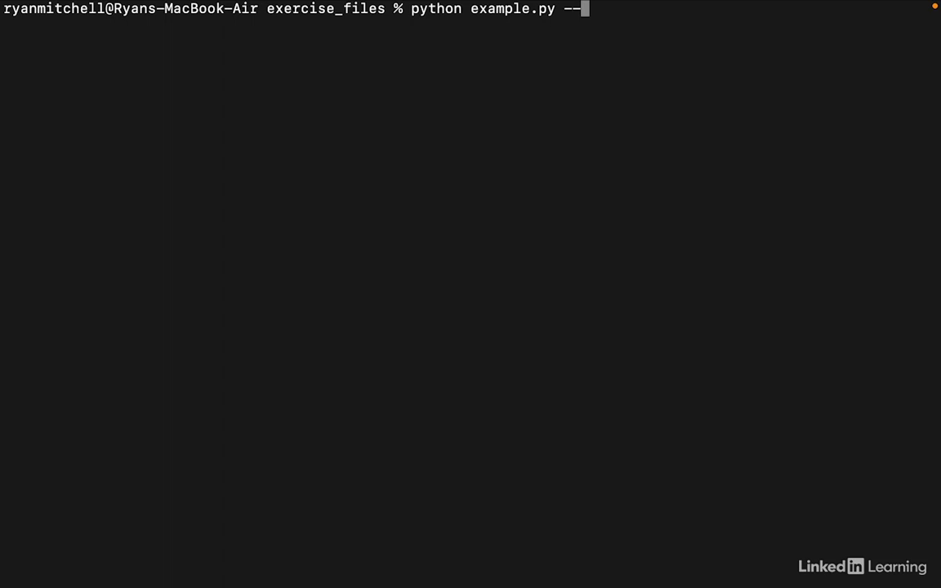
pyautogui.write('help')
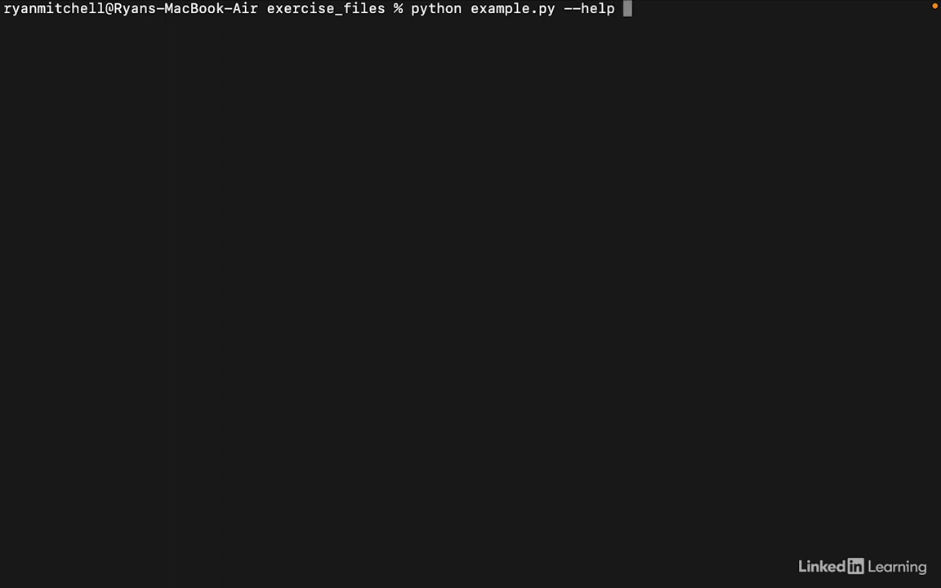
pyautogui.press('Backspace')
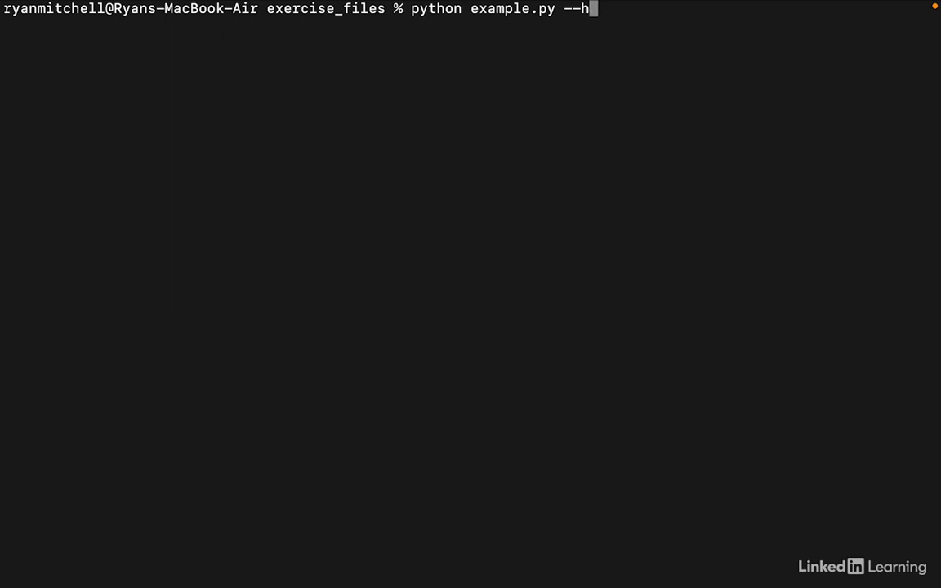
# Complete the unrun command as 'python example.py -i somefile.txt'
pyautogui.write('-i')
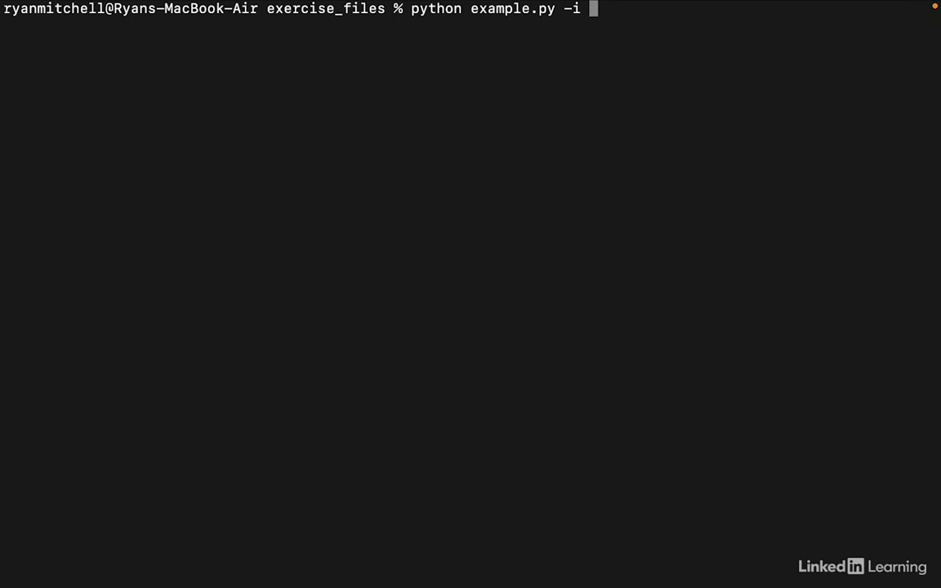
pyautogui.write('so')
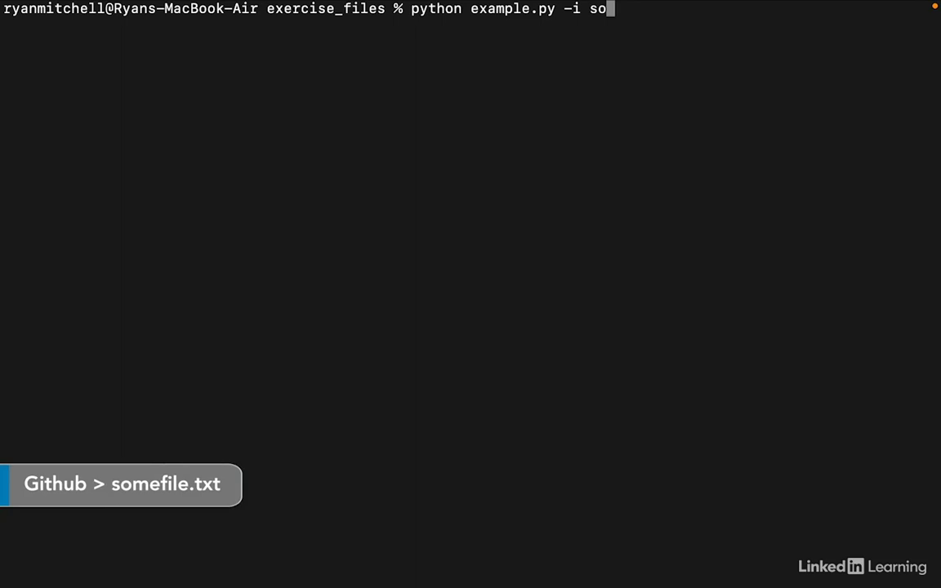
pyautogui.write('mefile.txt')
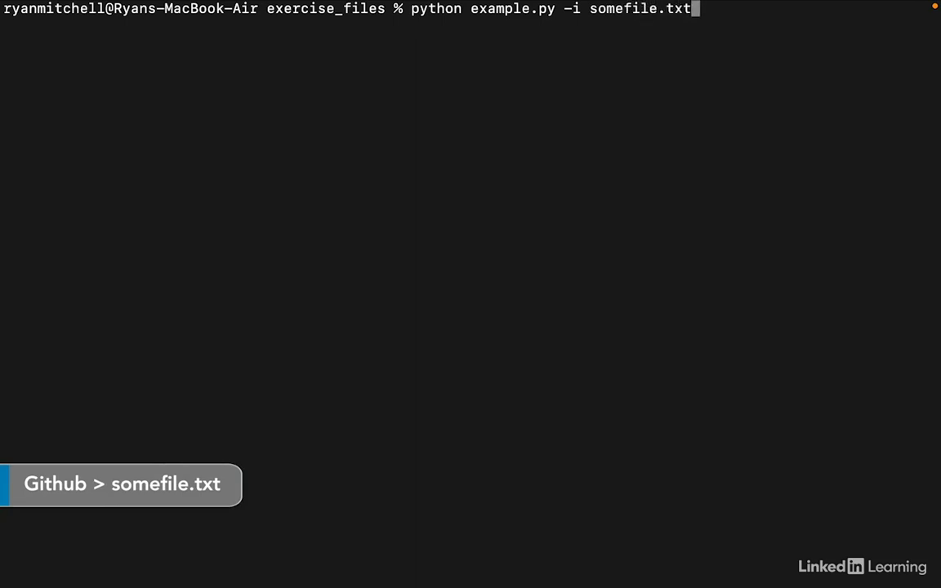
pyautogui.moveTo(487, 388)
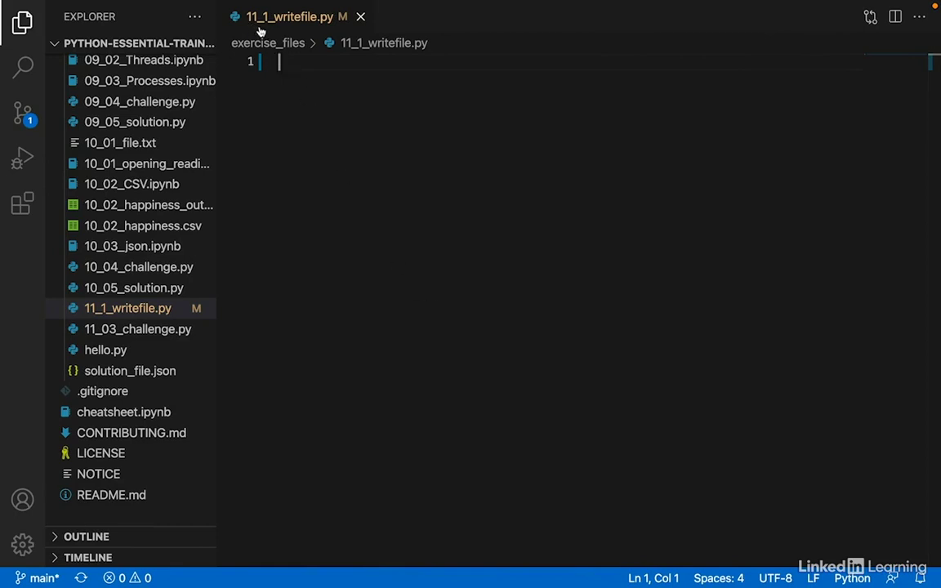
pyautogui.moveTo(330, 94)
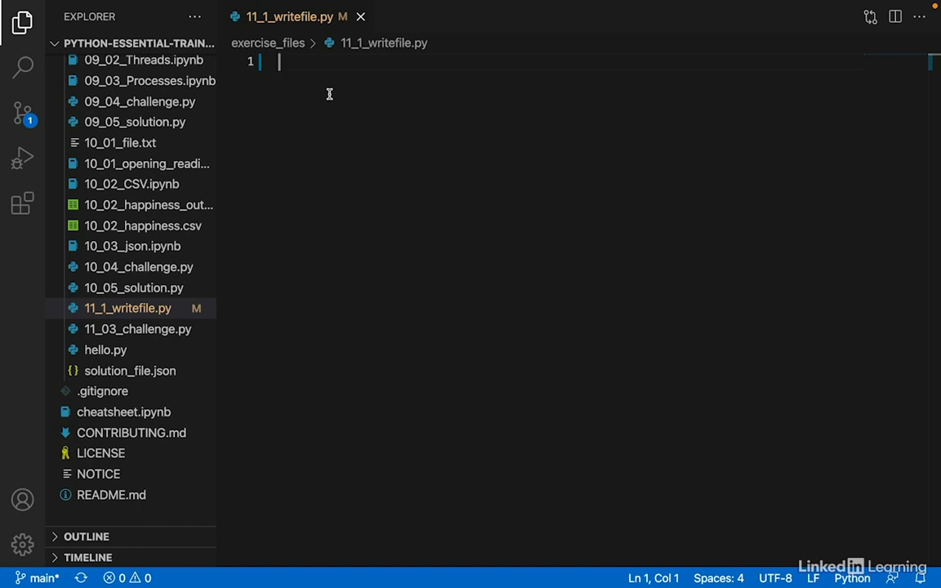
# Add 'from argparse import ArgumentParser' at the top of 11_1_writefile.py
pyautogui.write('fro')
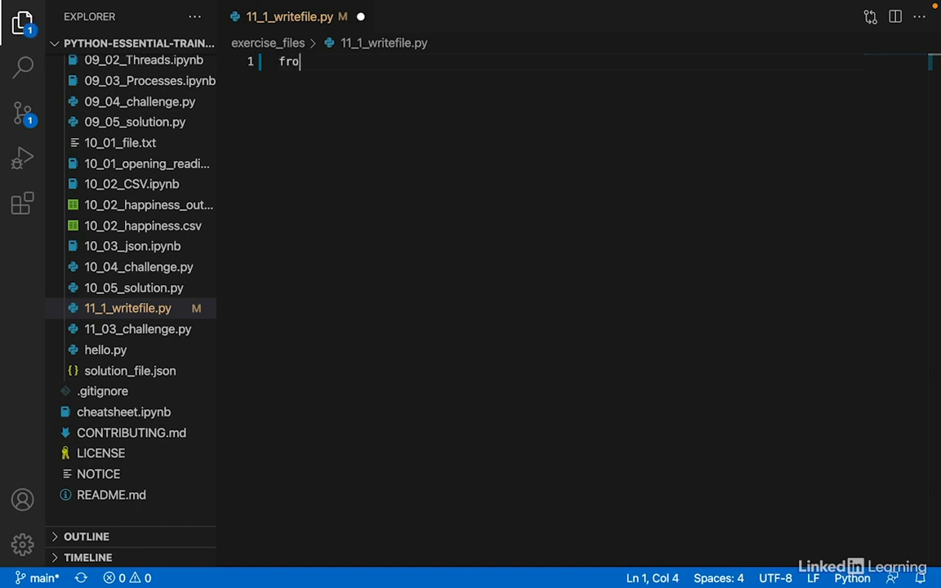
pyautogui.write('m argparse i')
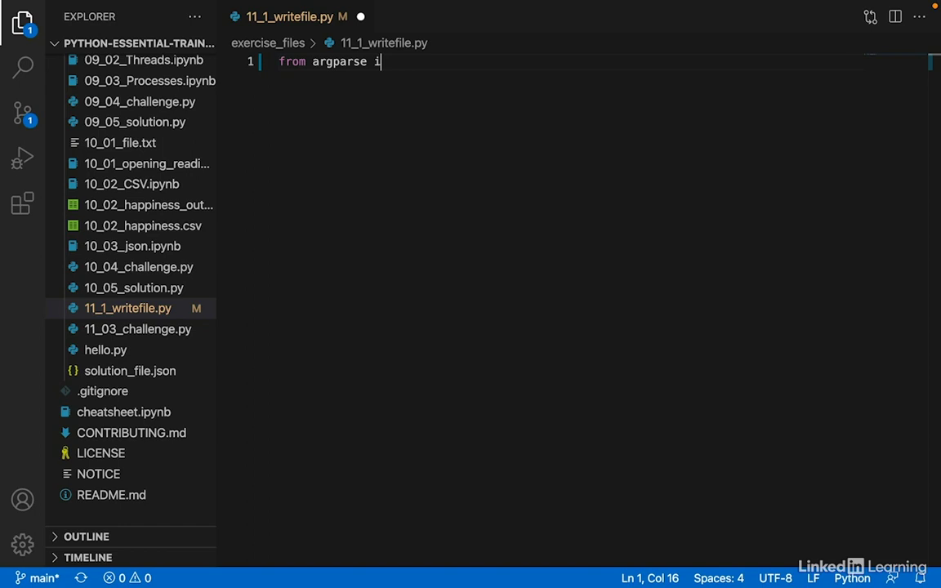
pyautogui.write('mport ArgumentPa')
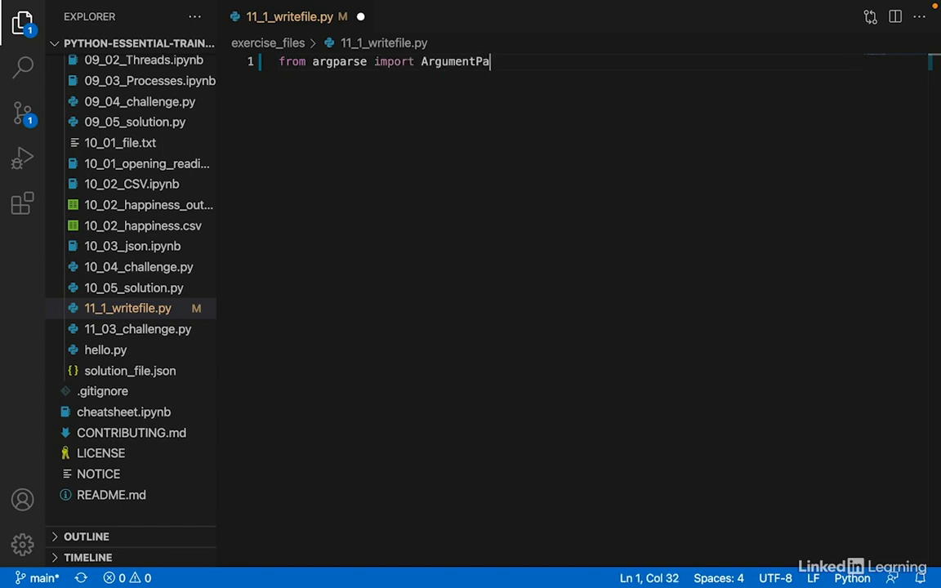
pyautogui.write('rser')
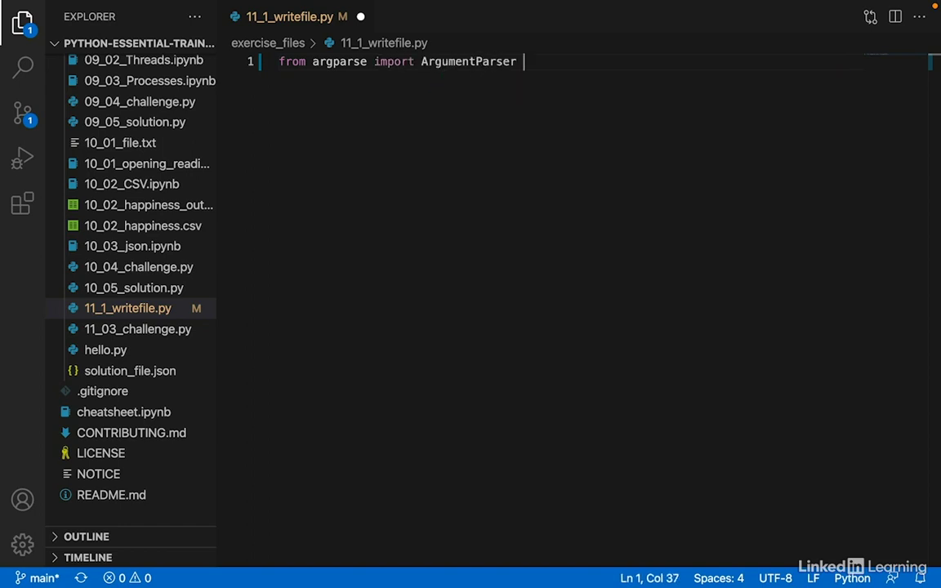
pyautogui.press('Enter')
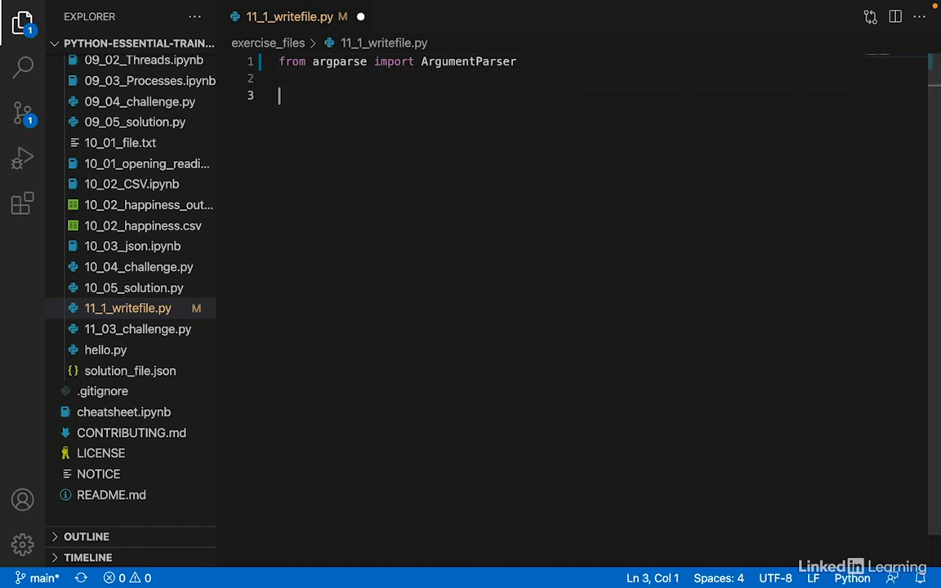
# Create parser = ArgumentParser() and begin parser.add_argument('--output')
pyautogui.write('parser =')
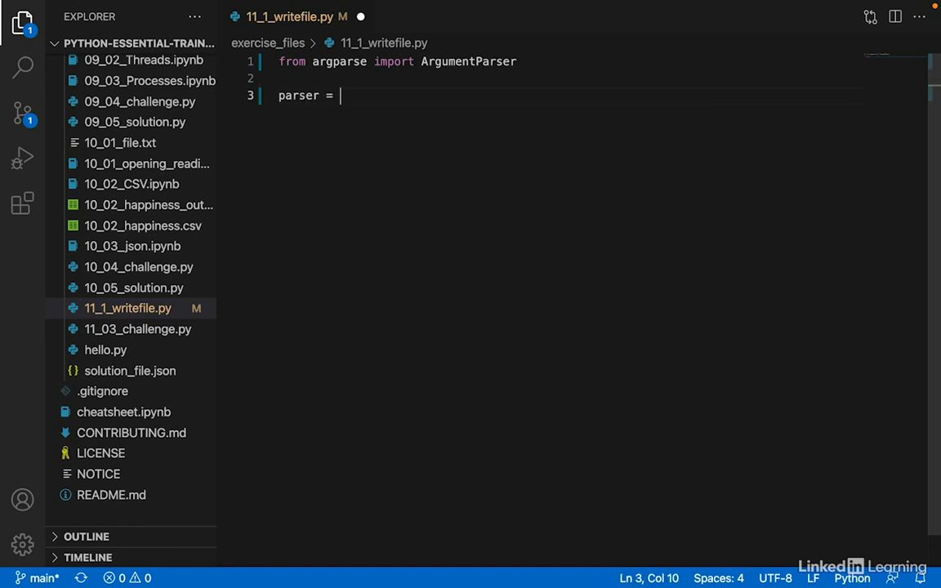
pyautogui.write('ArgumentParser(')
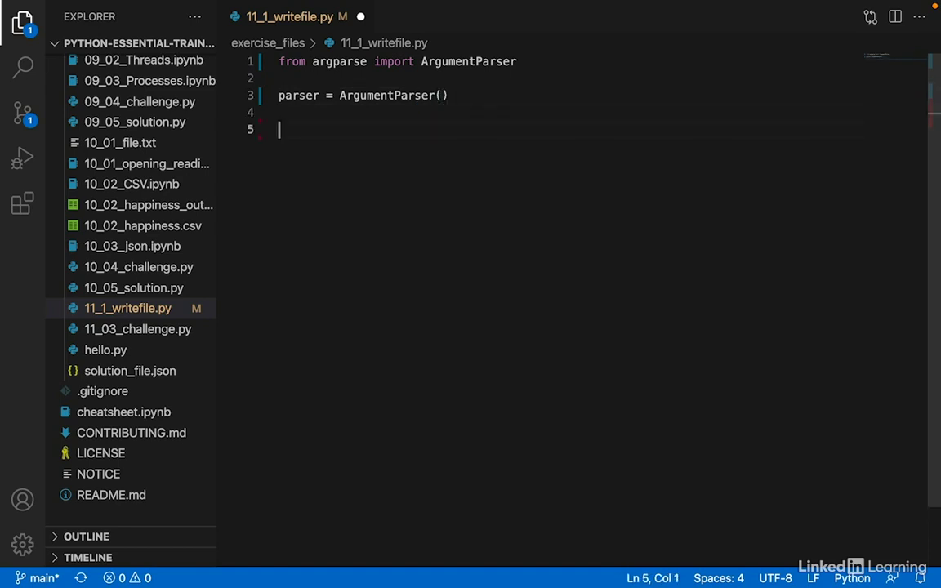
pyautogui.write("parser.add_argument('")
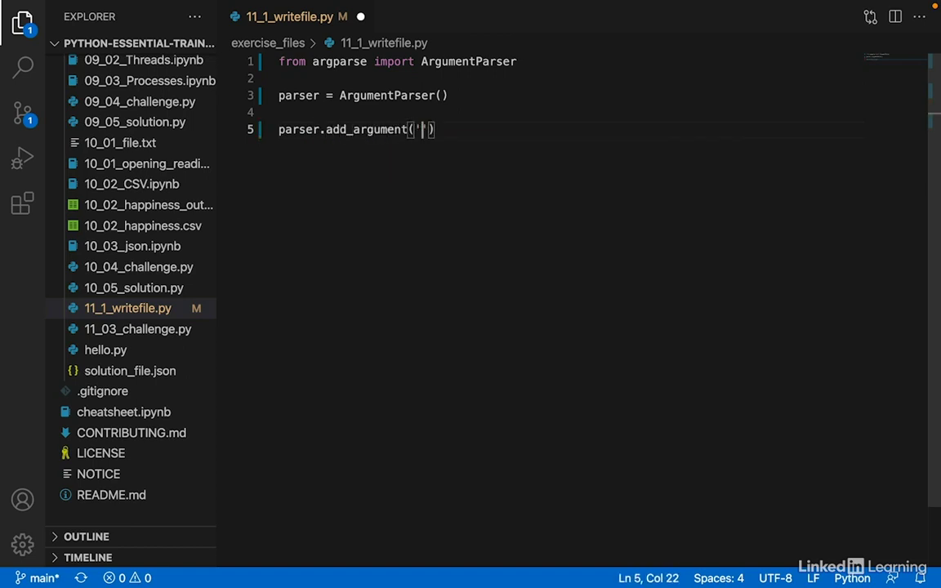
pyautogui.write('--output')
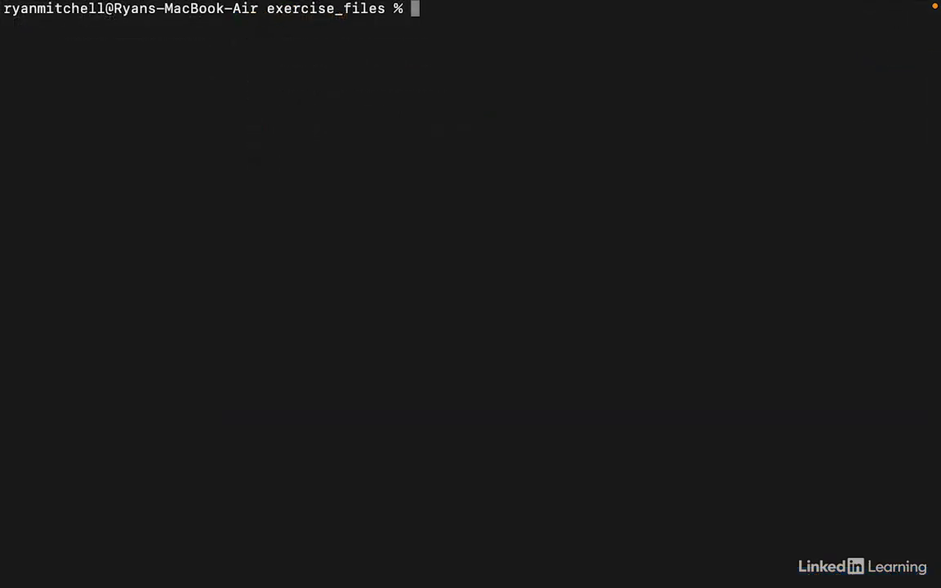
# Compose the unrun command 'python 11_1_writefile.py --output somefile.txt' in Terminal
pyautogui.write('pyt')
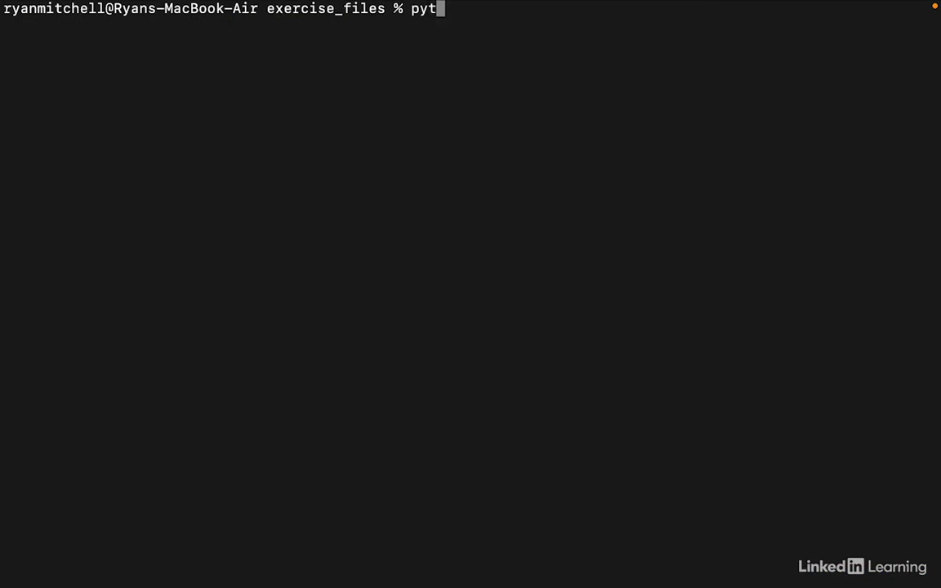
pyautogui.write('hon 11_1_writefile.py')
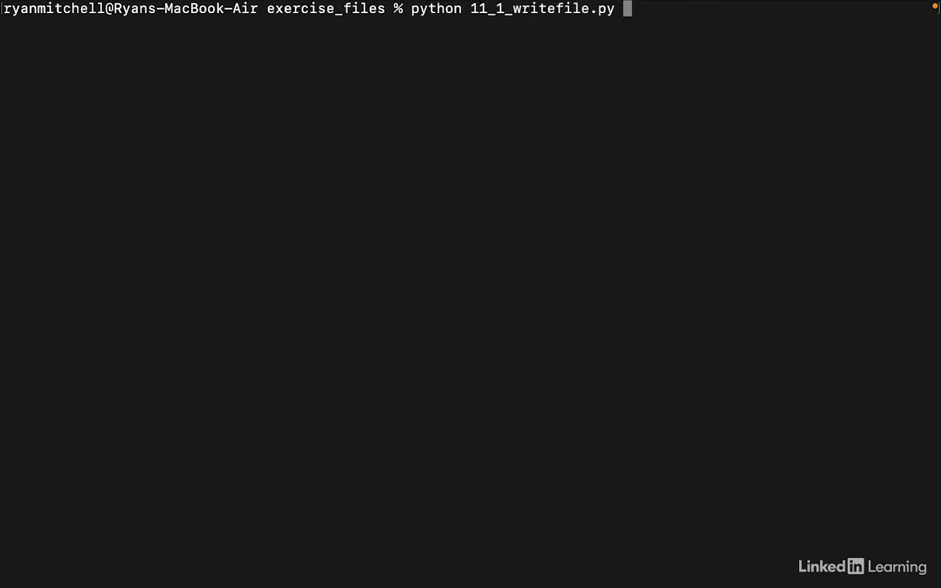
pyautogui.write('--output')
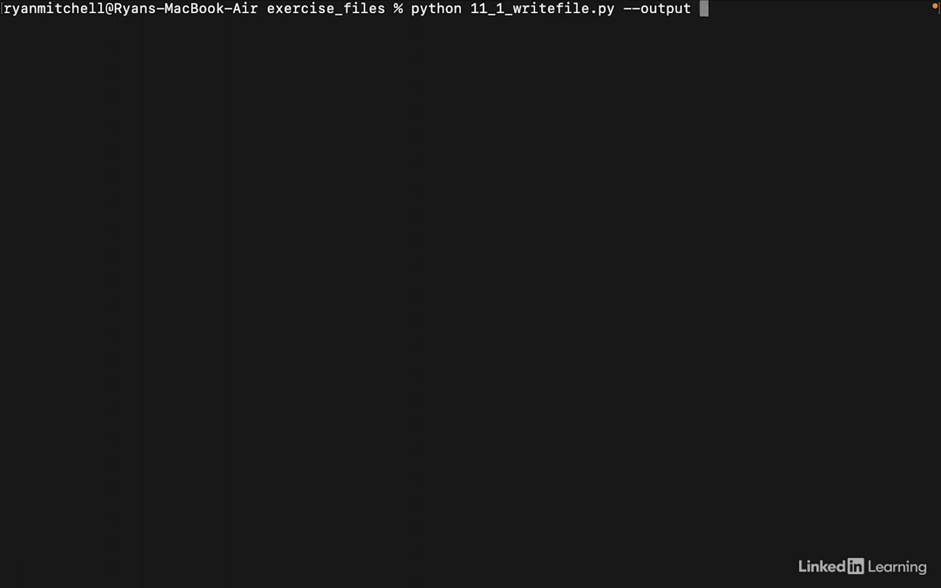
pyautogui.write('s')
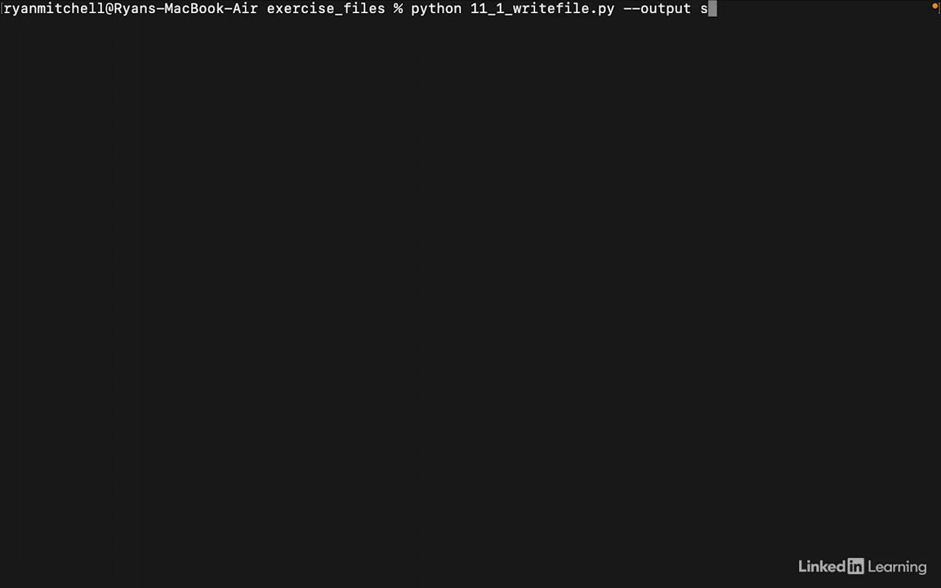
pyautogui.write('omefile.txt')
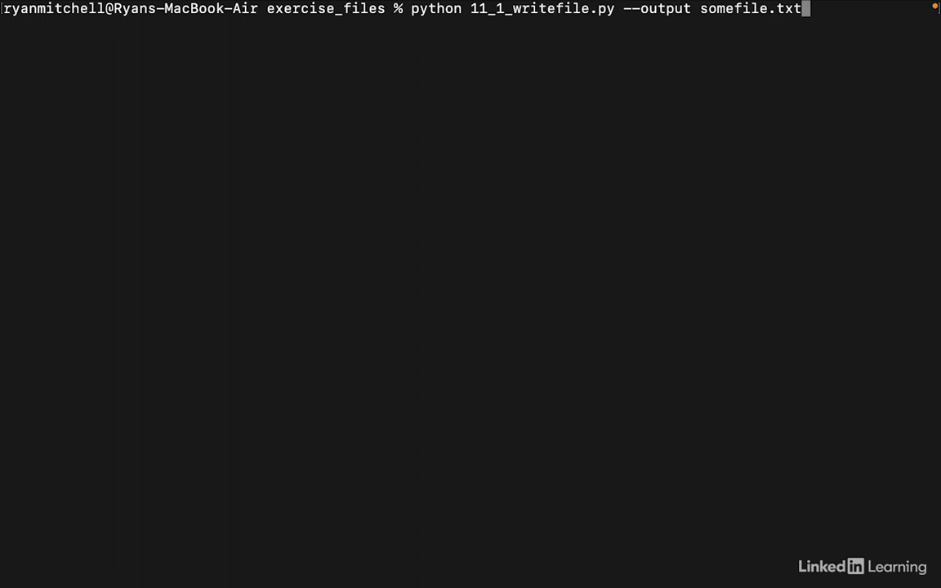
pyautogui.moveTo(755, 89)
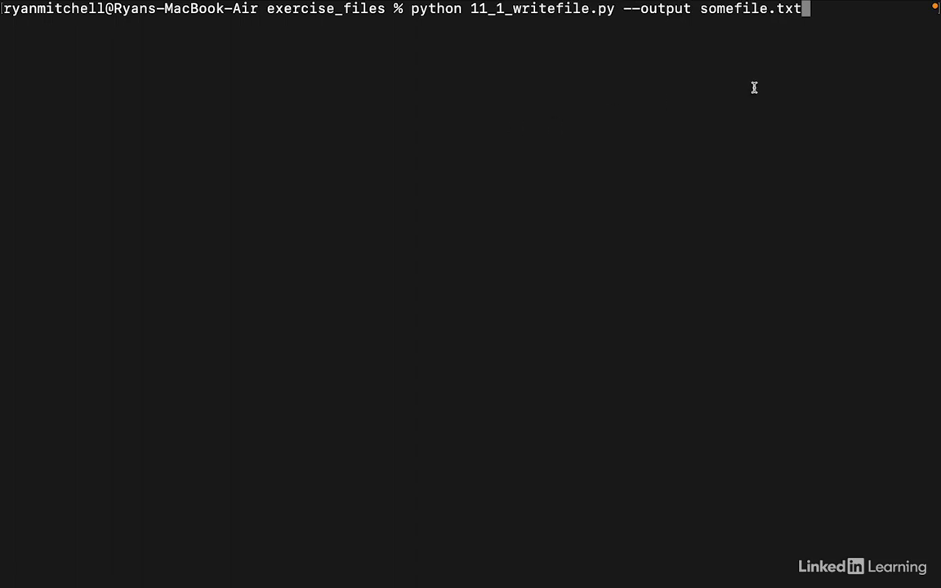
pyautogui.doubleClick(749, 10)
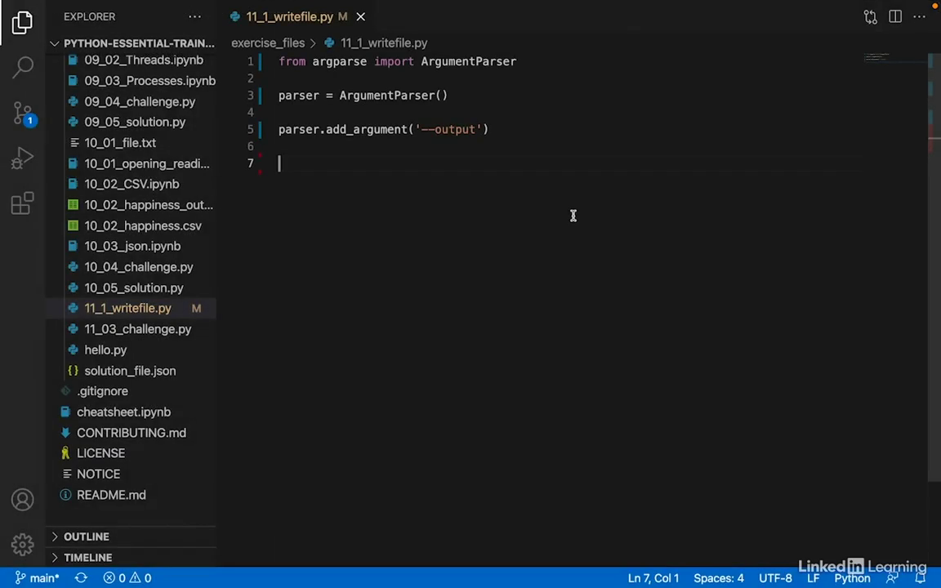
# Add args = parser.parse_args() and print(args.output) to the script
pyautogui.write('parser.parse')
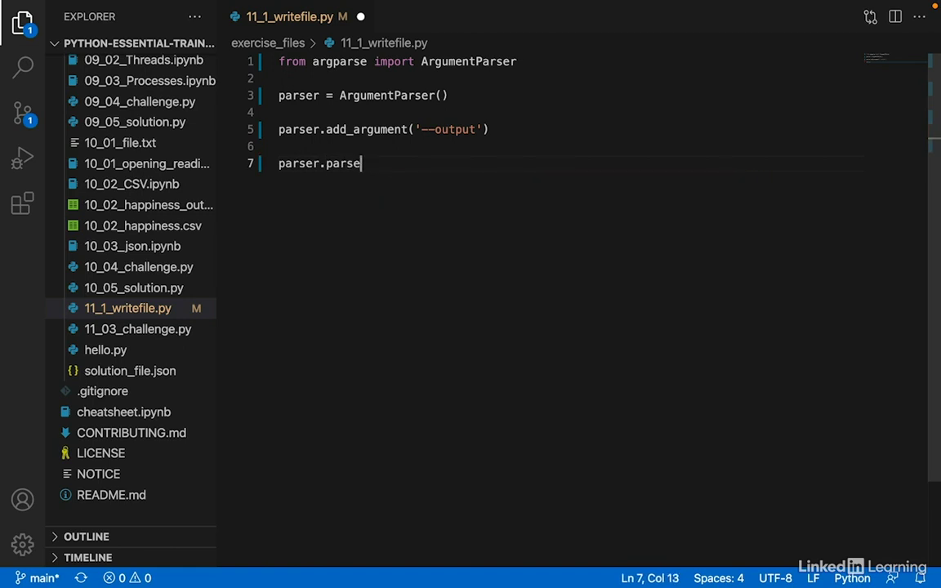
pyautogui.write('_args()')
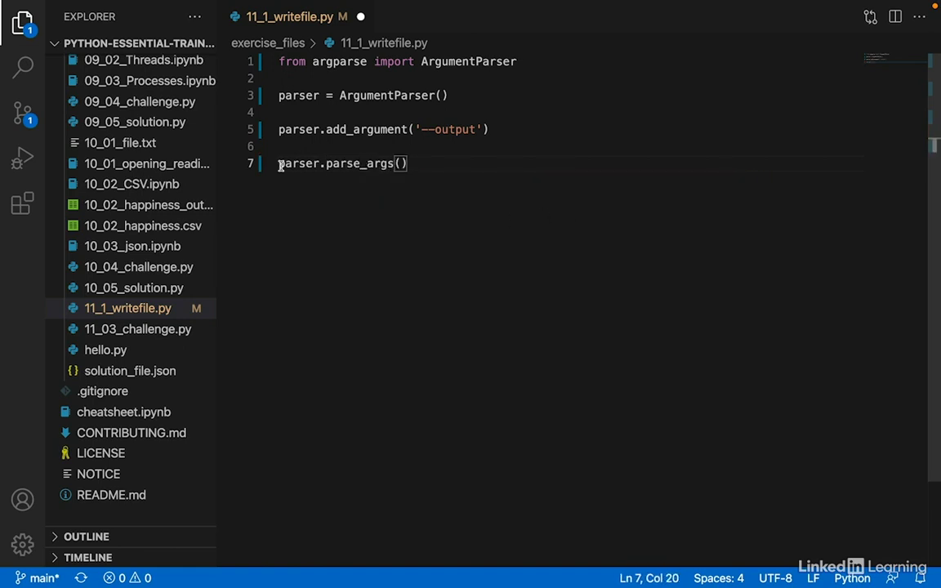
pyautogui.write('args =')
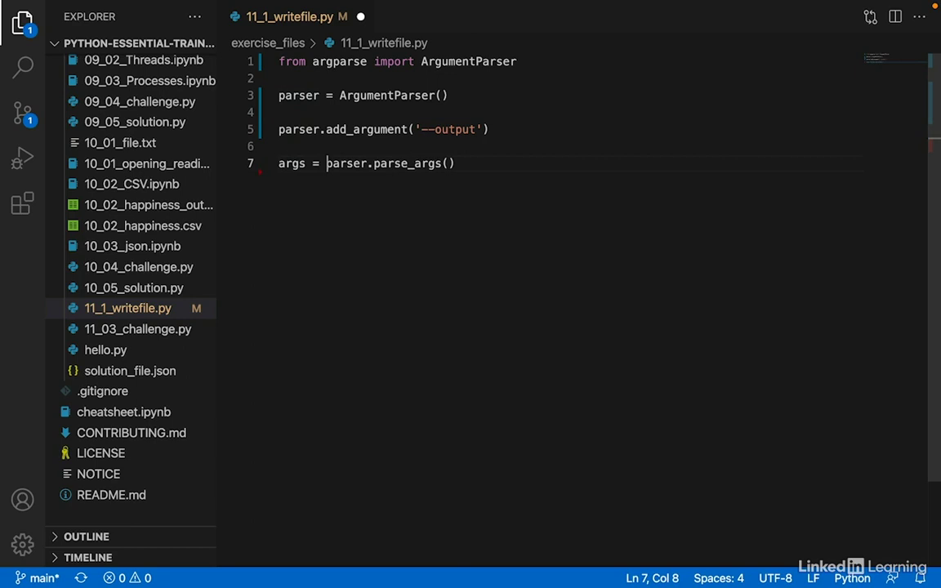
pyautogui.press('Enter')
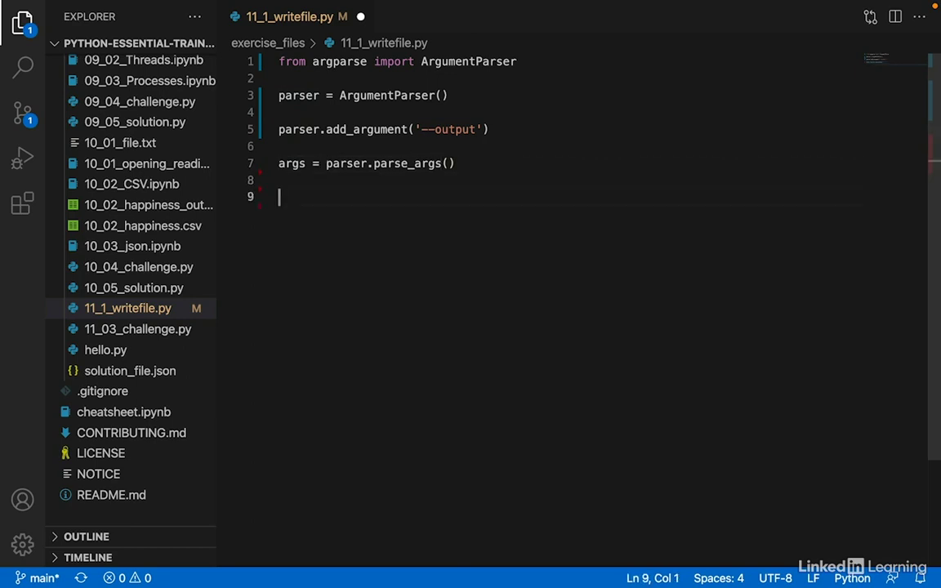
pyautogui.moveTo(431, 129)
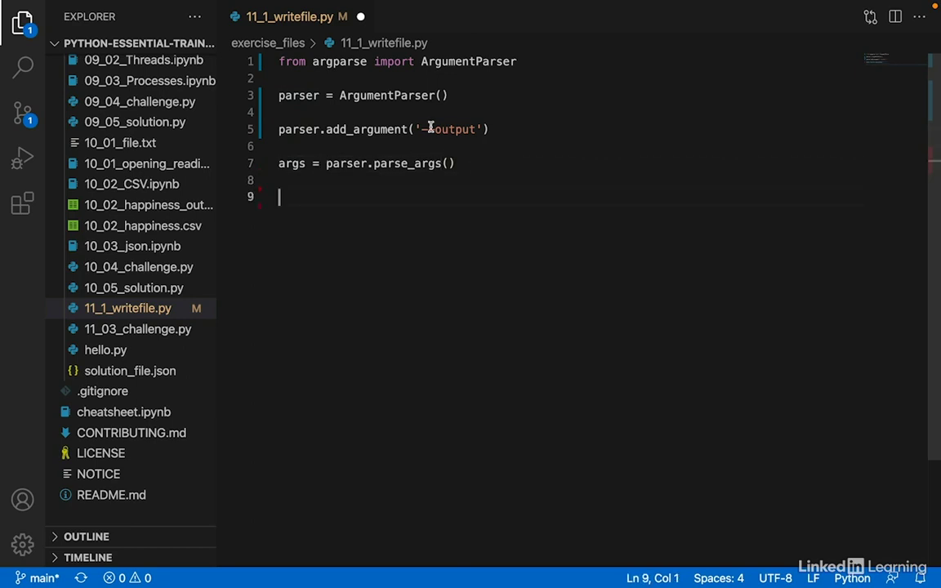
pyautogui.doubleClick(291, 163)
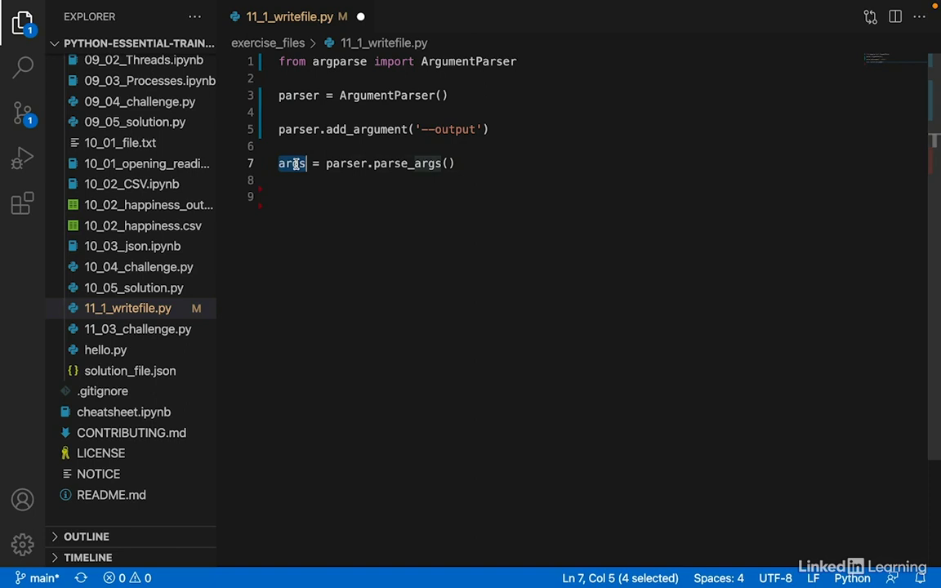
pyautogui.click(297, 199)
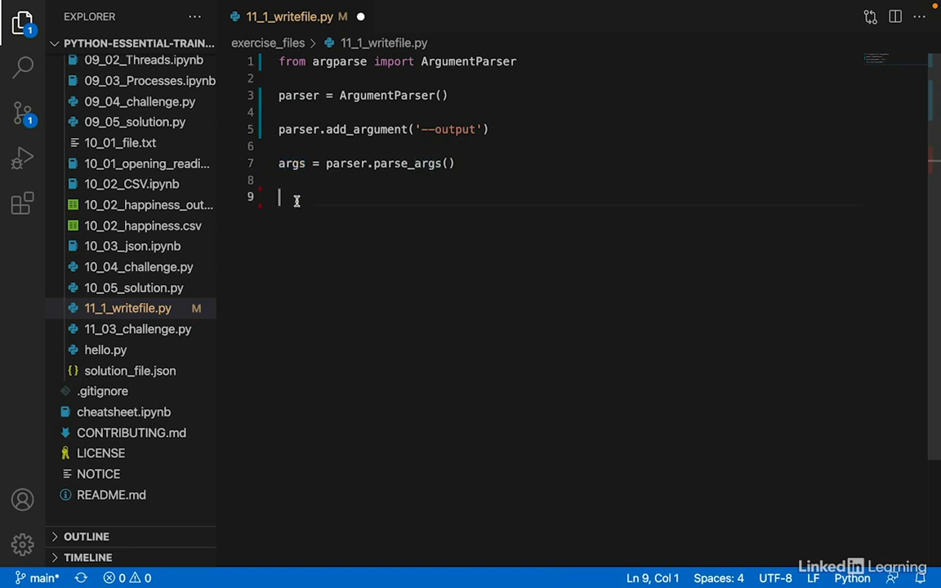
pyautogui.write('print(args.')
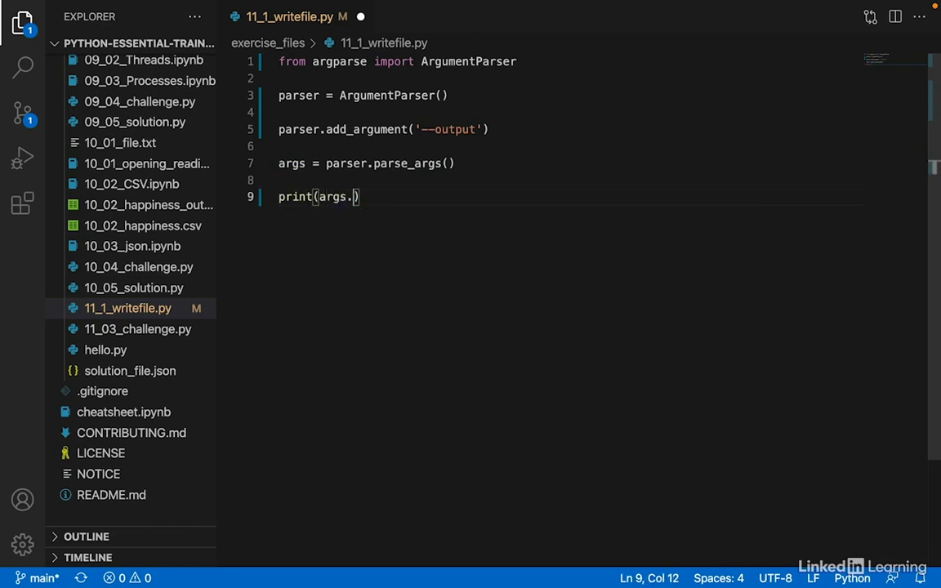
pyautogui.write('output')
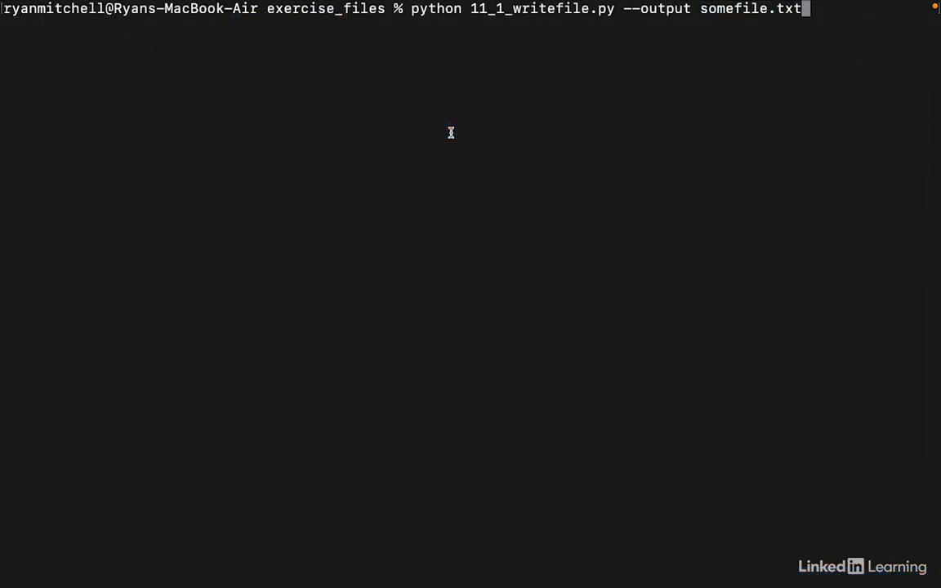
# Run the prepared command so the script prints somefile.txt
pyautogui.press('Return')
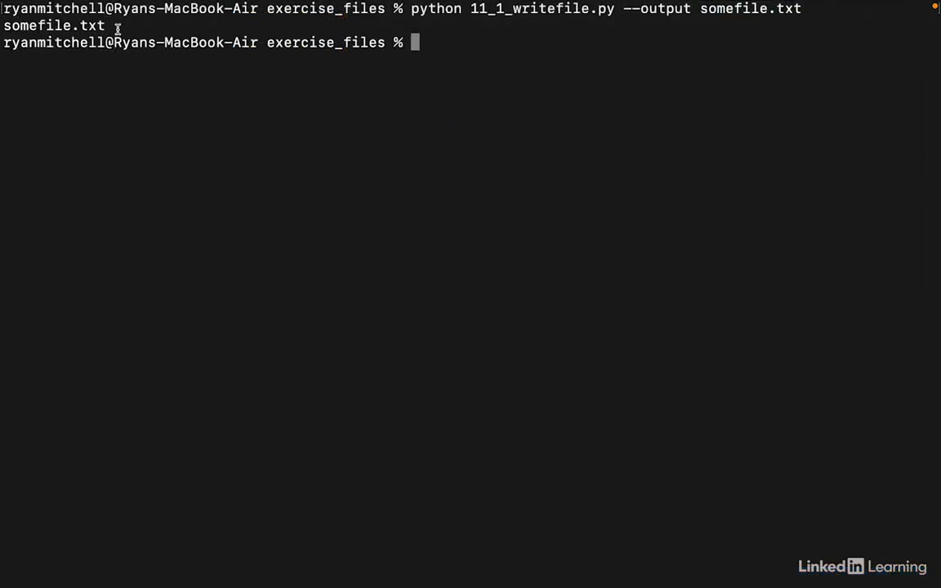
pyautogui.doubleClick(53, 26)
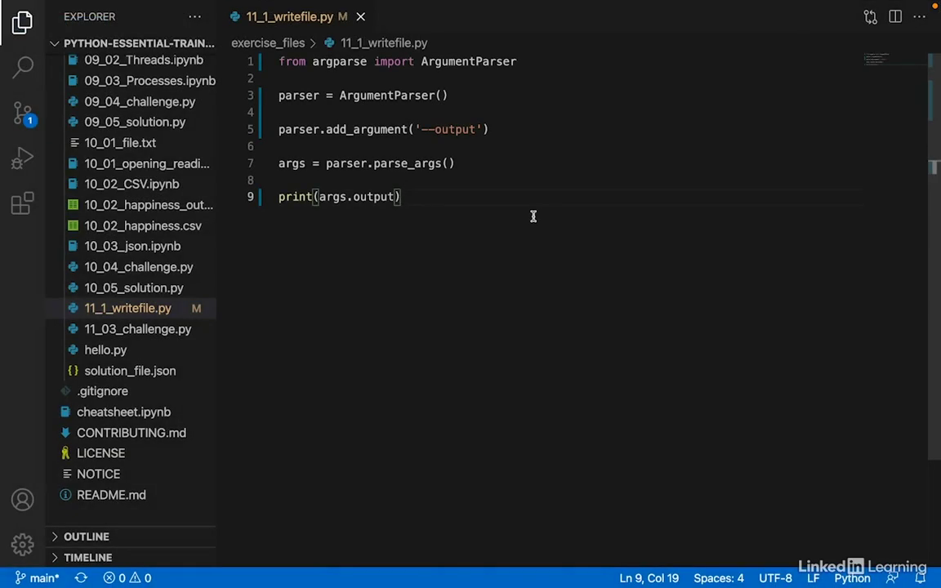
# Mark --output required=True with help 'The destination file for the output of this program'
pyautogui.doubleClick(455, 129)
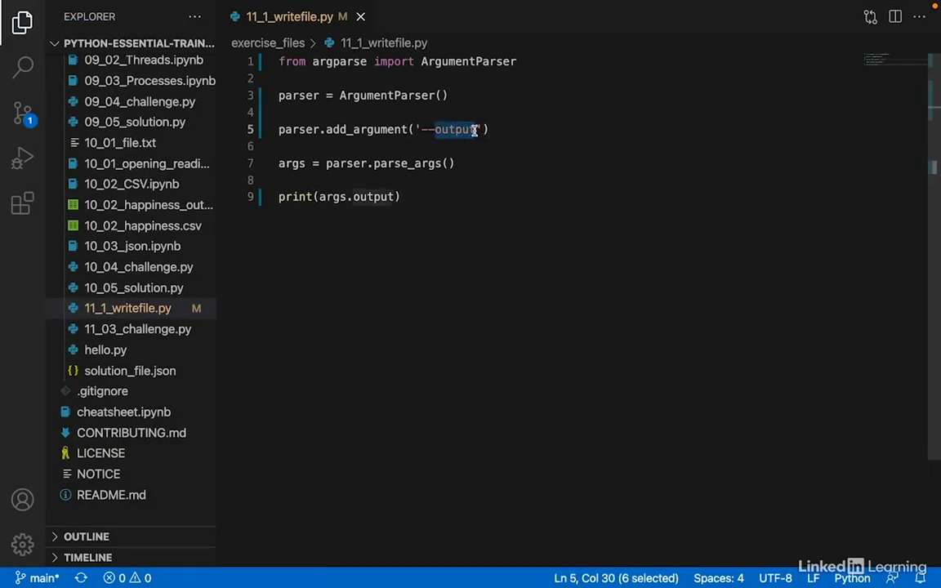
pyautogui.write(', required=True')
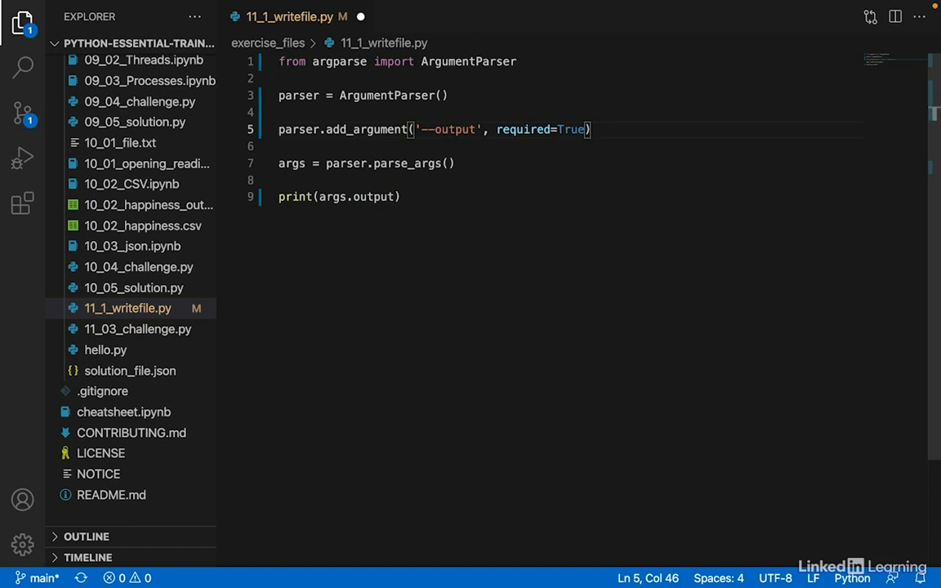
pyautogui.write(',')
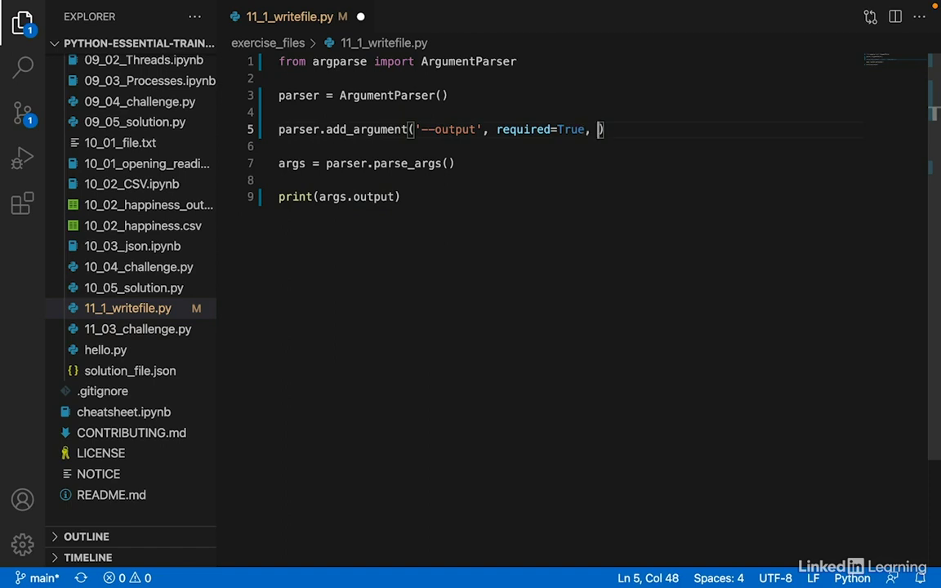
pyautogui.write('help')
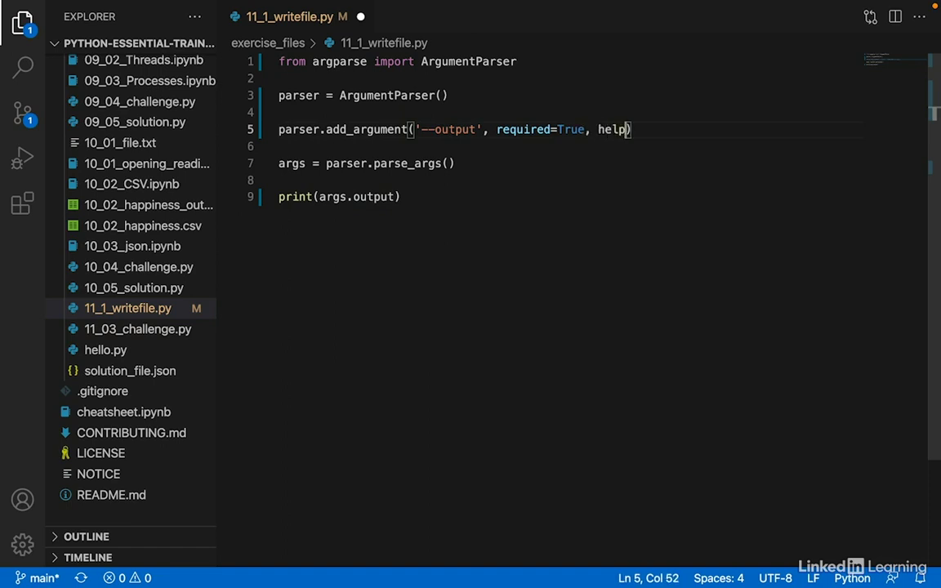
pyautogui.write("=''")
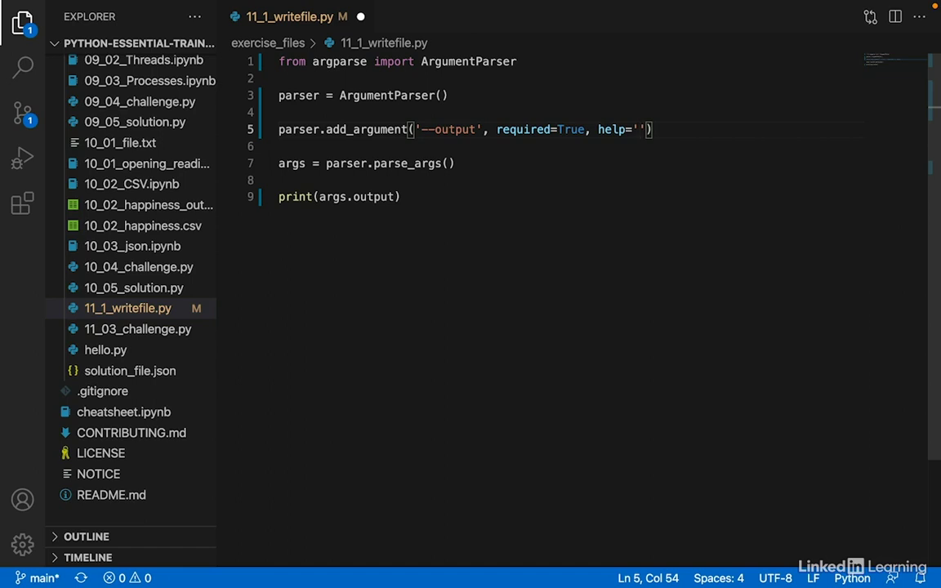
pyautogui.write('The desti')
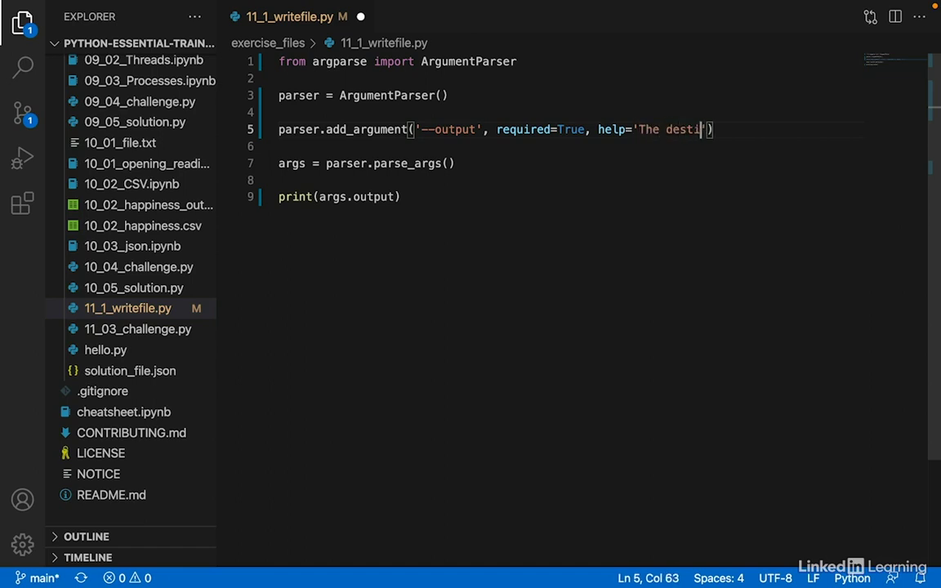
pyautogui.write('nation file for')
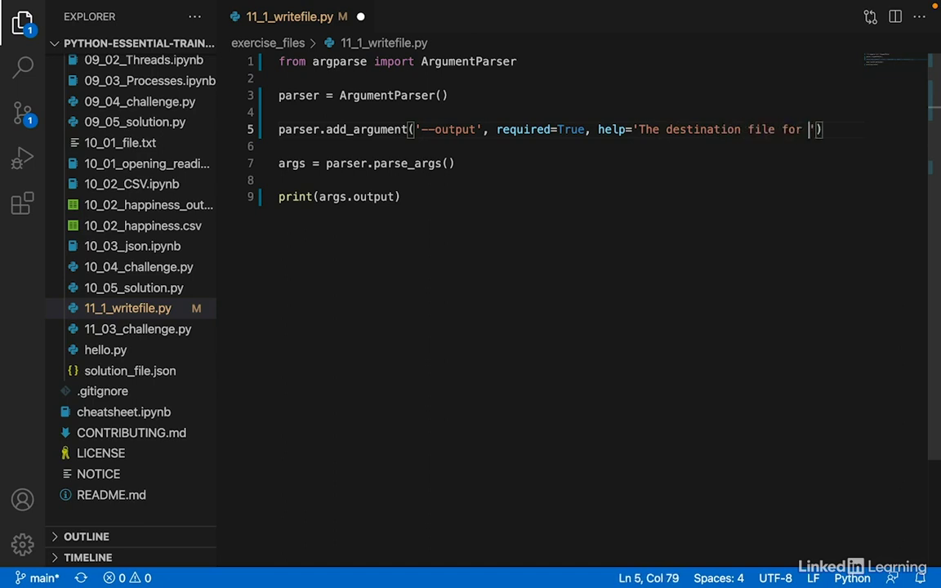
pyautogui.write('the output of this pro')
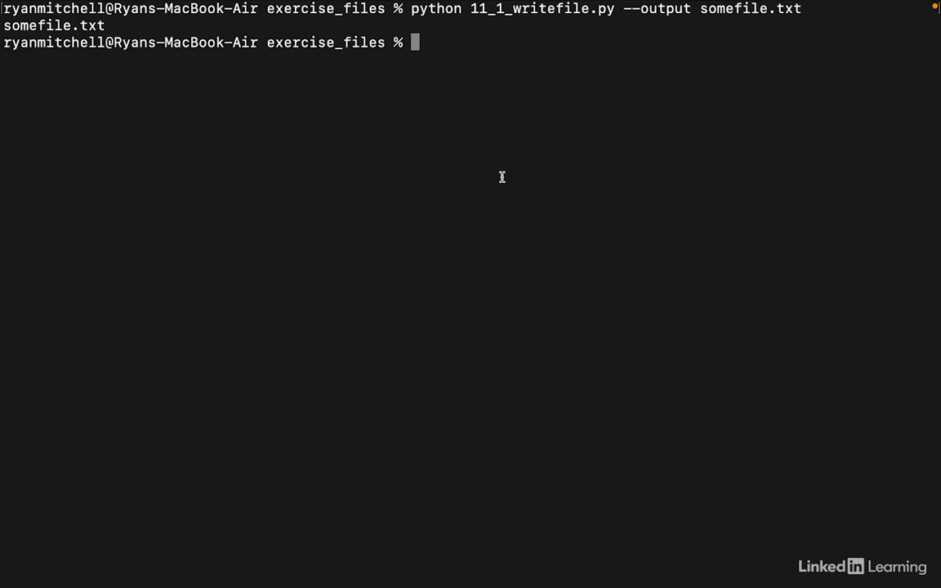
# Run 'python 11_1_writefile.py -h' to show --output with its destination-file description
pyautogui.write('python')
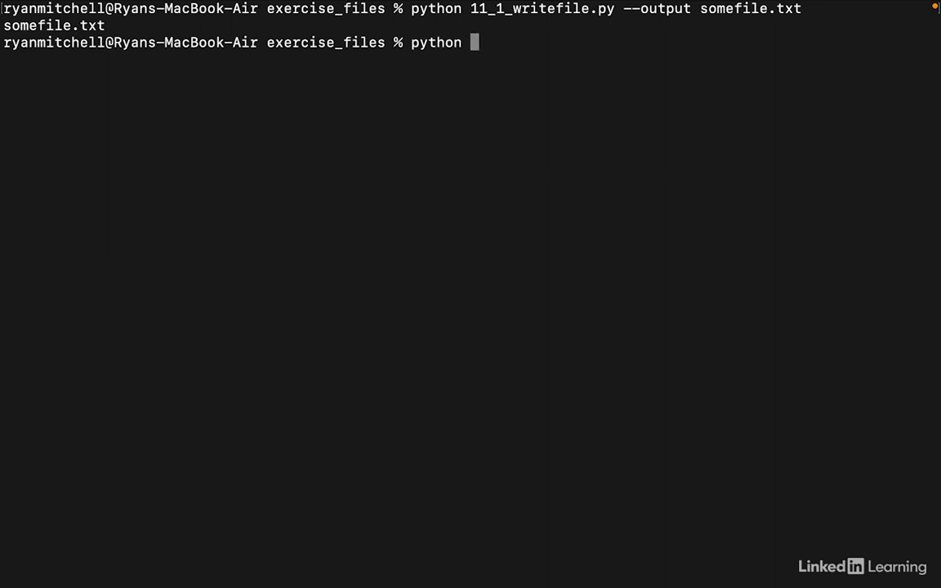
pyautogui.write('11_1_writefile.py')
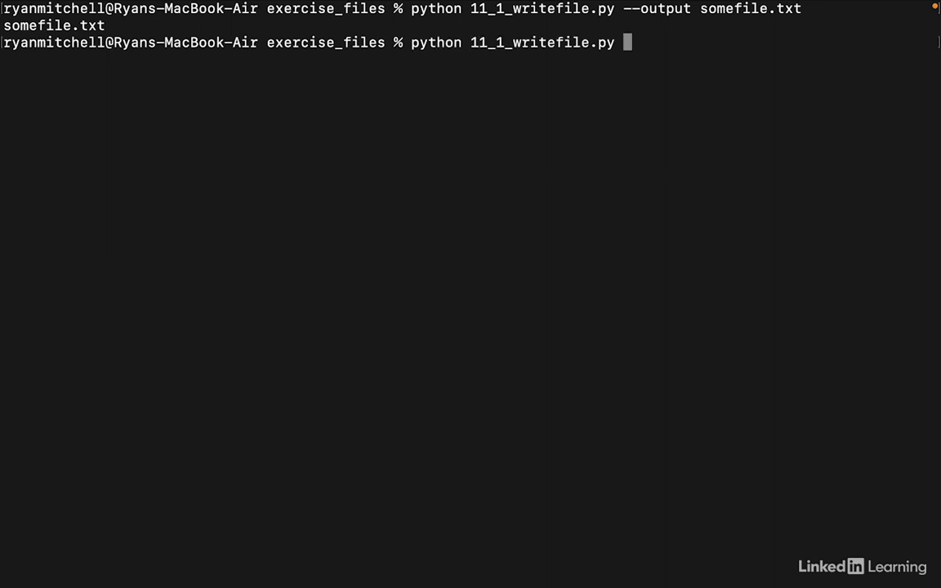
pyautogui.write('-h')
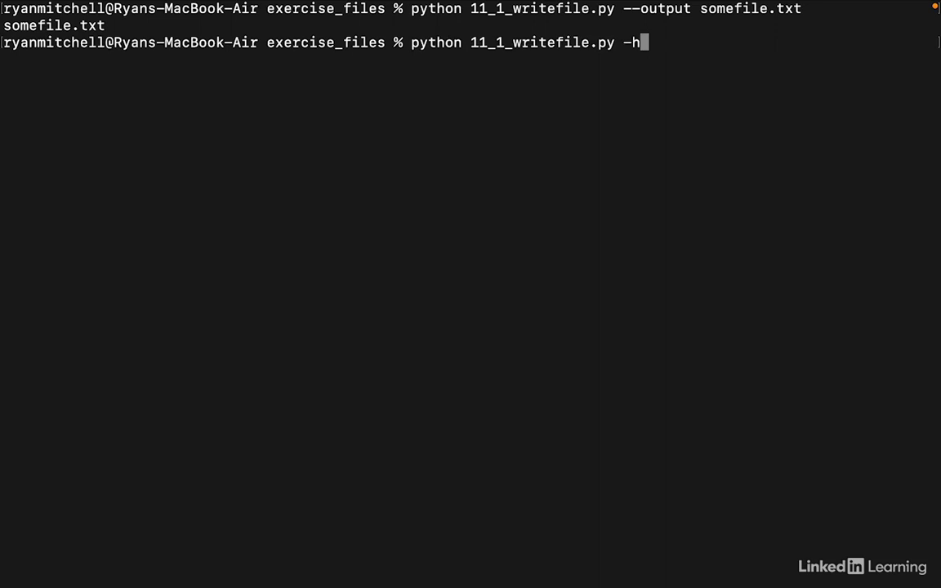
pyautogui.press('Return')
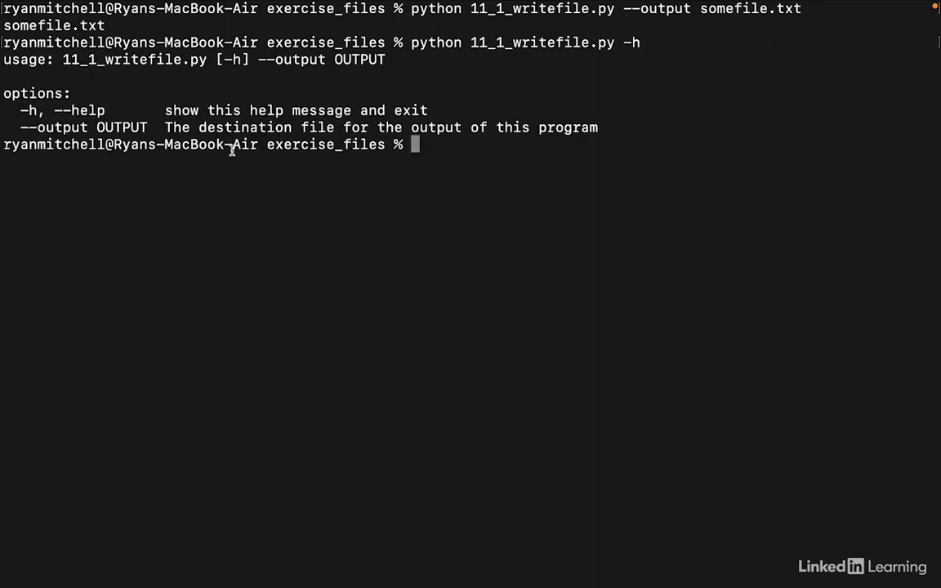
pyautogui.moveTo(163, 128); pyautogui.dragTo(601, 127)
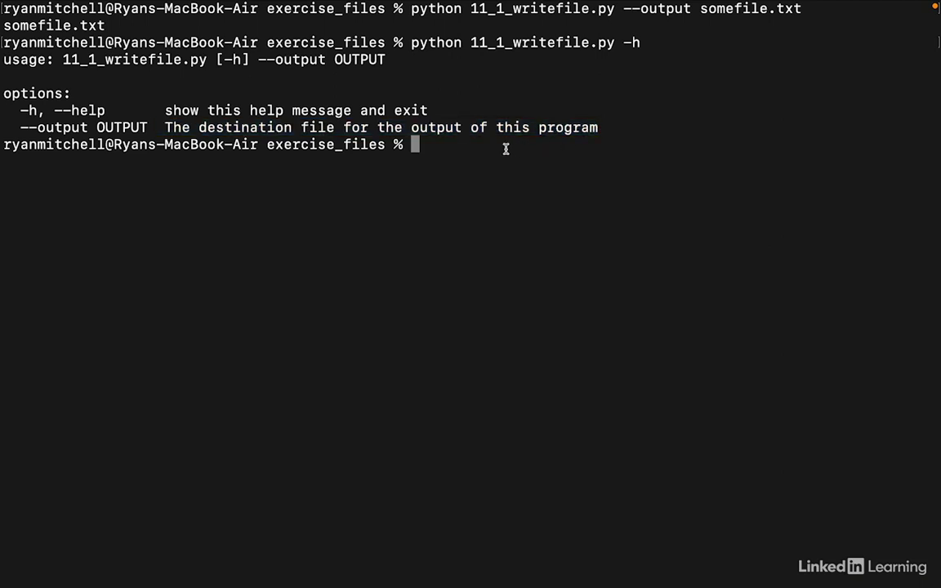
# Run the script without arguments to show the '--output is required' error
pyautogui.write('python 11_')
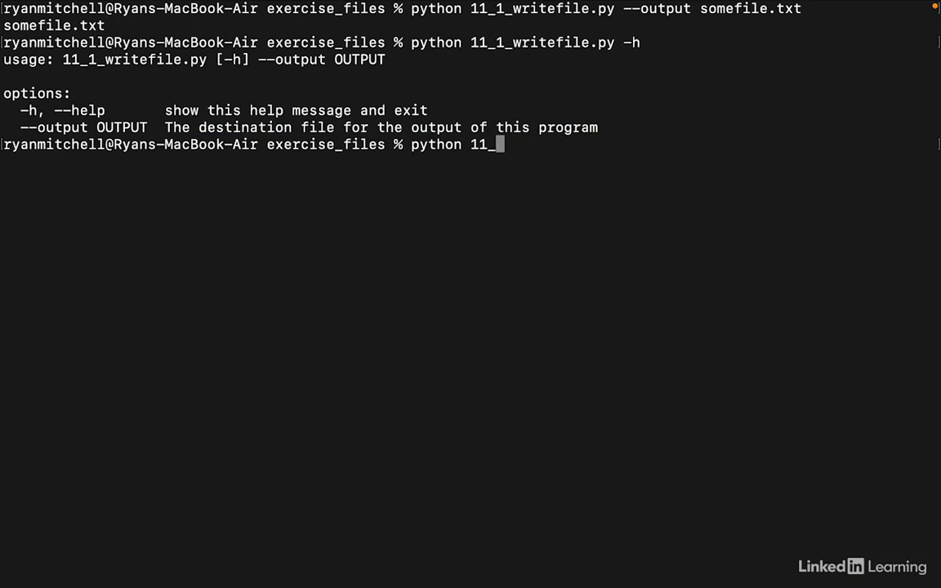
pyautogui.write('1_writefile.py')
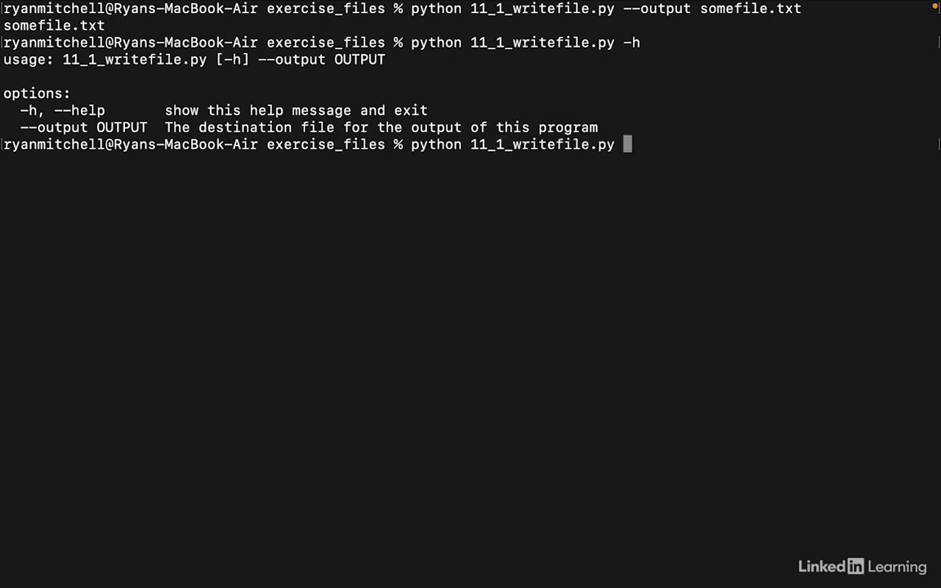
pyautogui.press('Return')
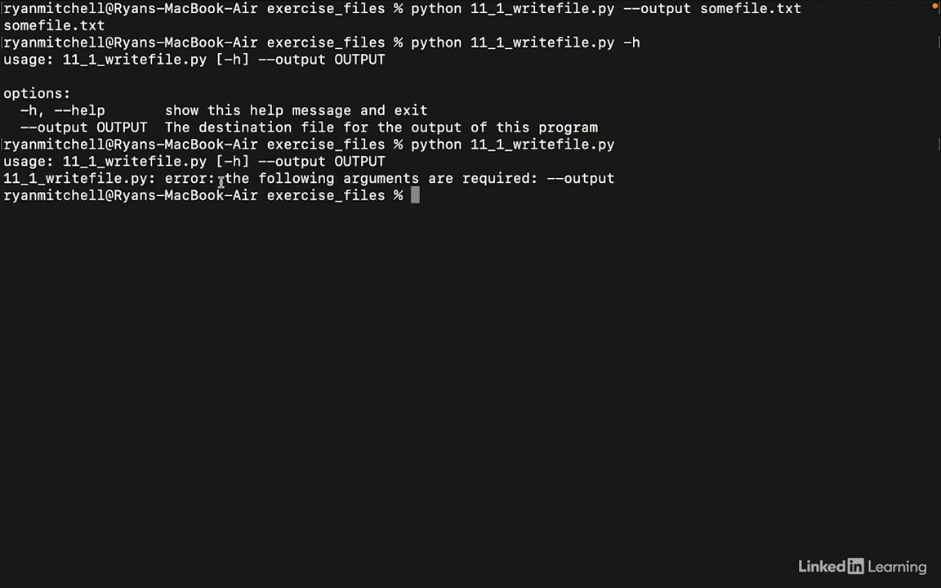
pyautogui.moveTo(225, 178); pyautogui.dragTo(614, 178)
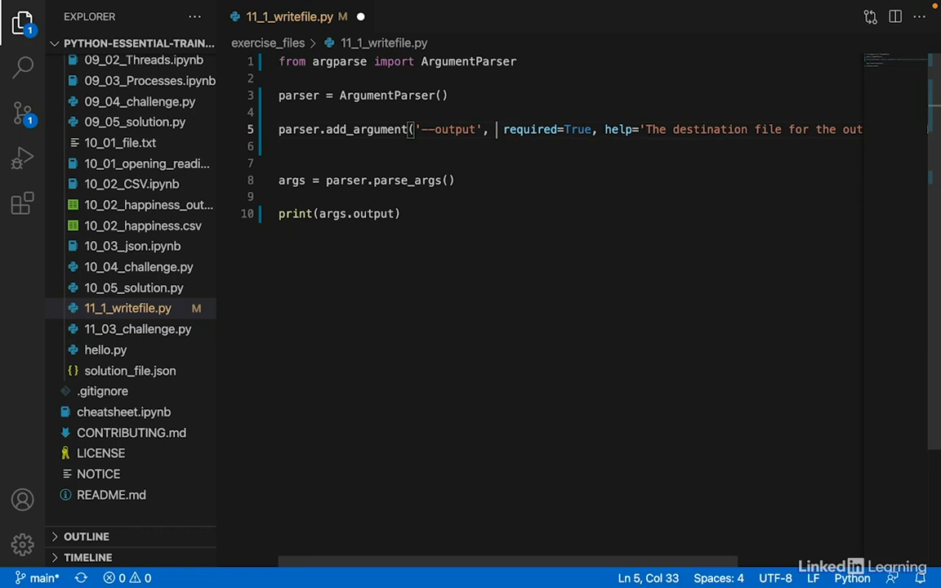
# Alias --output as '-o' and add a required --text/-t argument with help 'The text to write to the file'
pyautogui.write("'-o'")
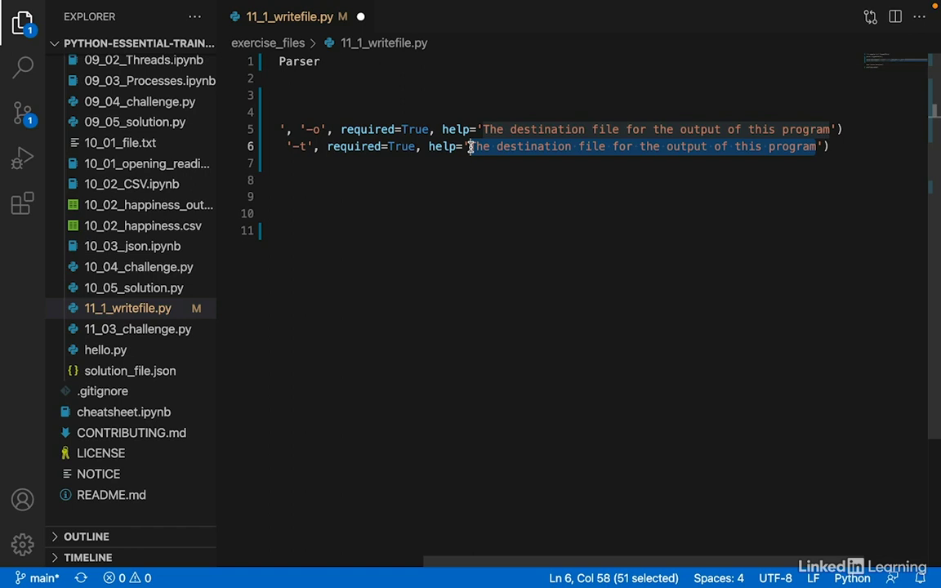
pyautogui.write("The text ')")
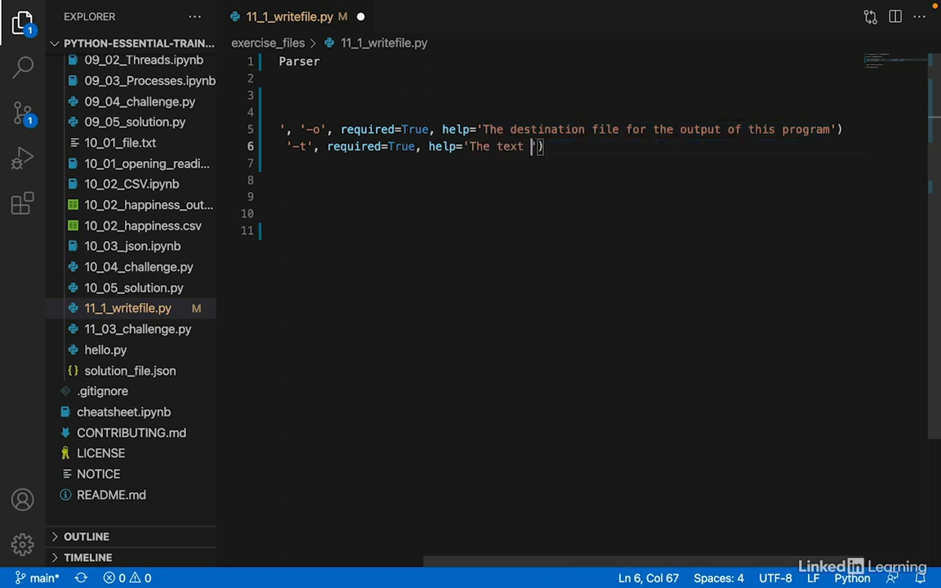
pyautogui.write('to write to the files')
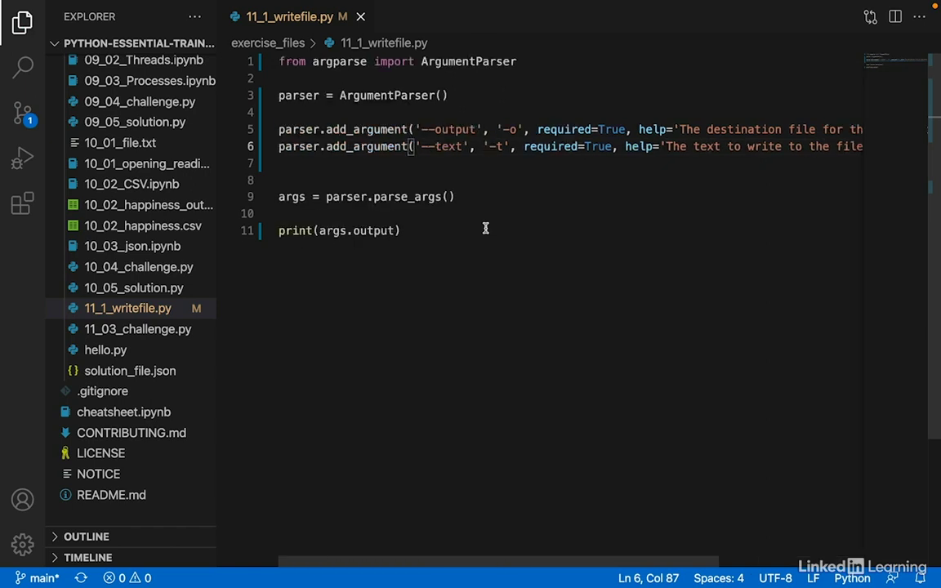
pyautogui.moveTo(390, 196)
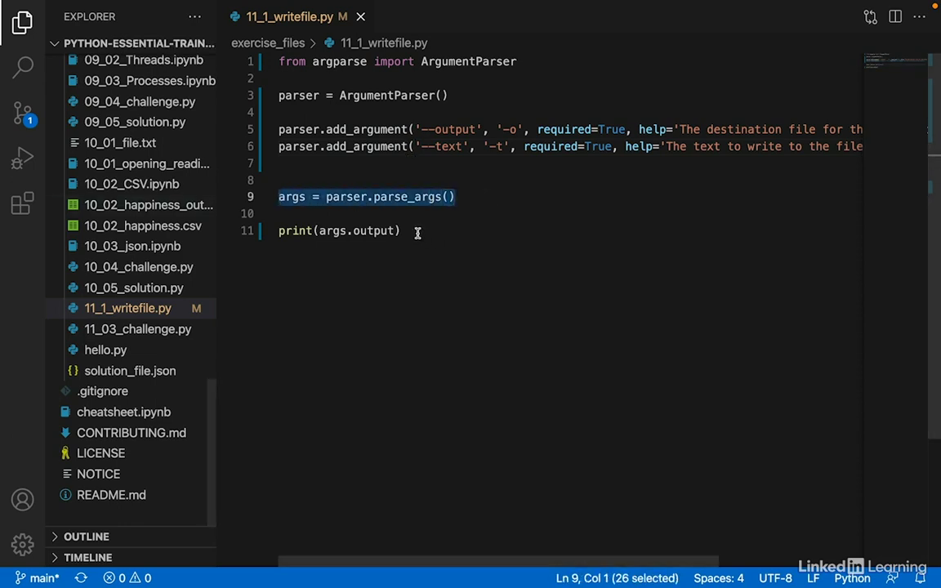
# Write a with open(args.output, 'w') as f block calling f.write(args.text+'\n')
pyautogui.write('with open(')
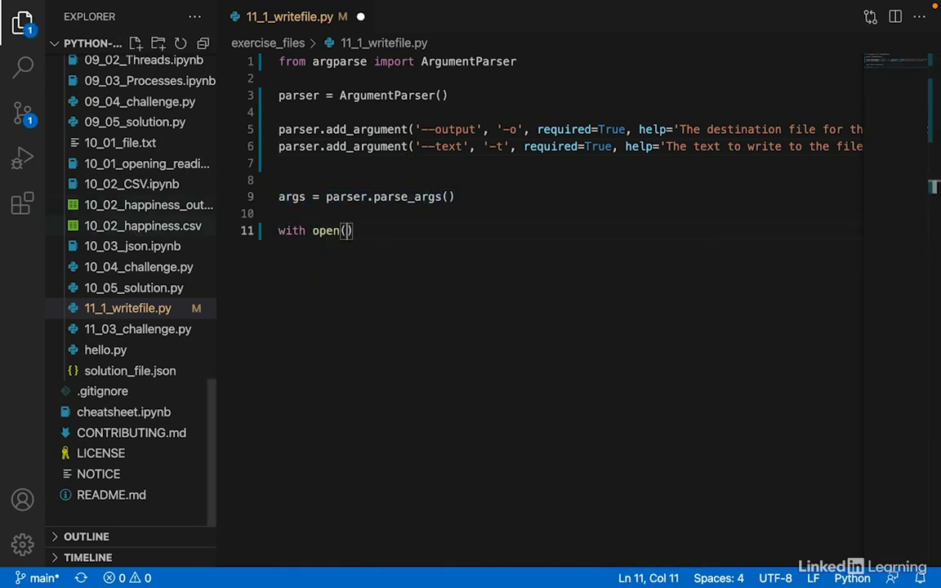
pyautogui.write('args.output,')
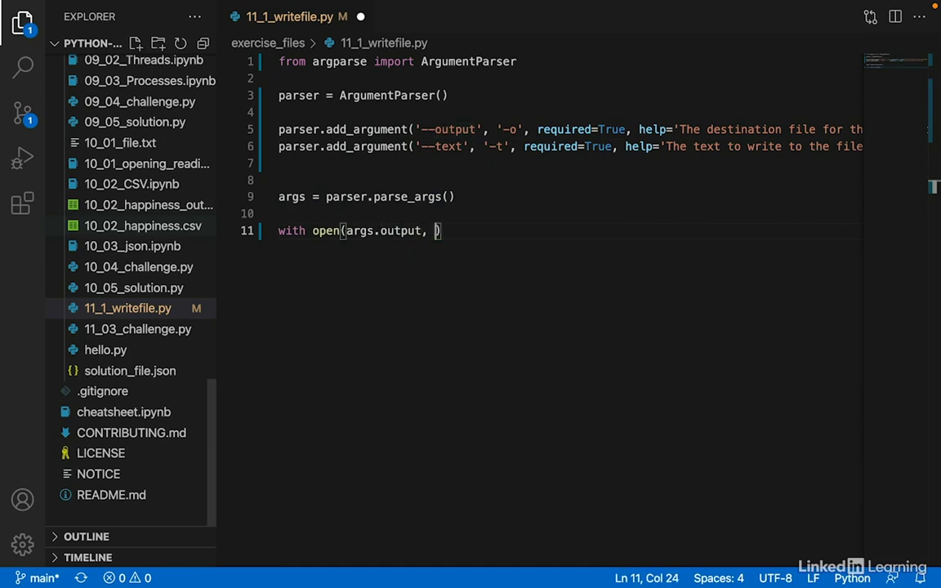
pyautogui.write("'w') as f:")
pyautogui.write('f.write(')
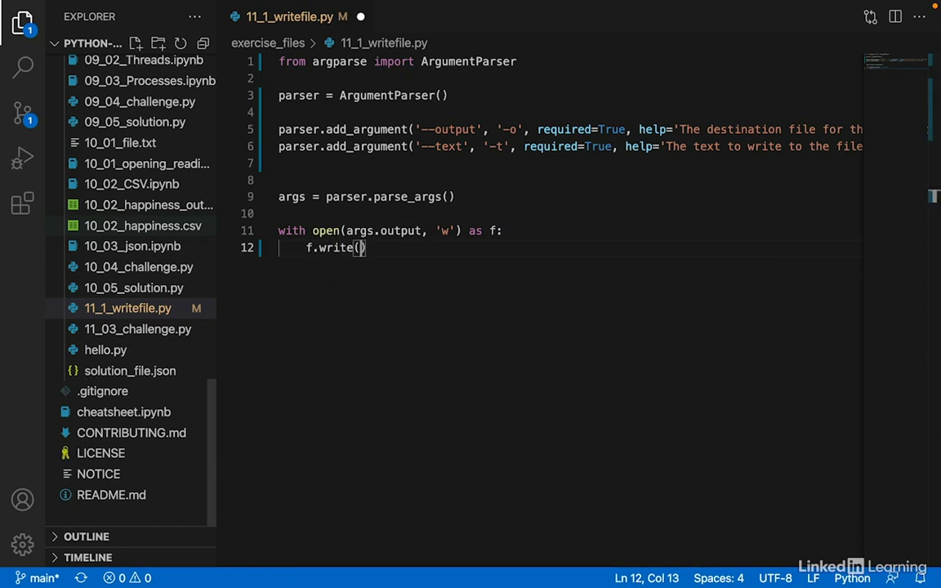
pyautogui.write("args.text+'")
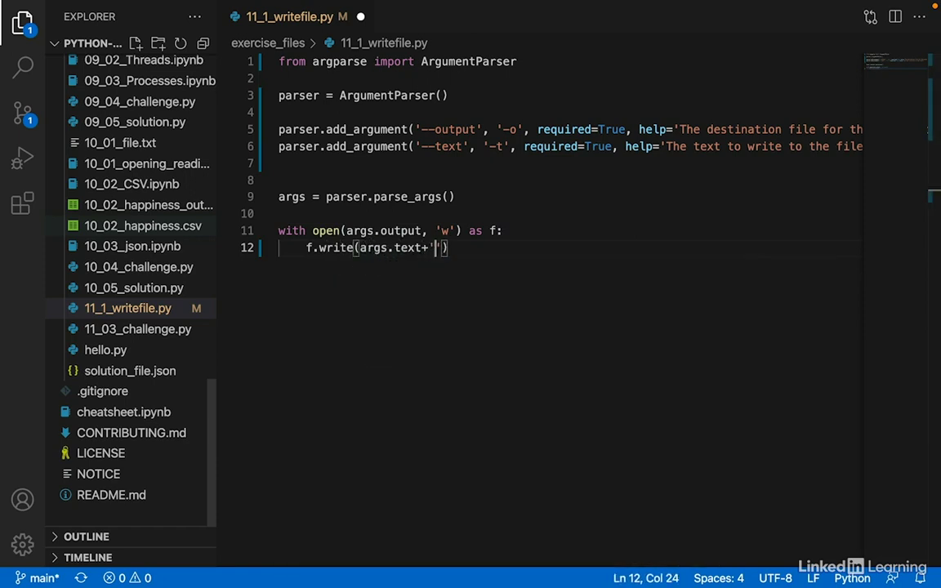
pyautogui.write('\\n')
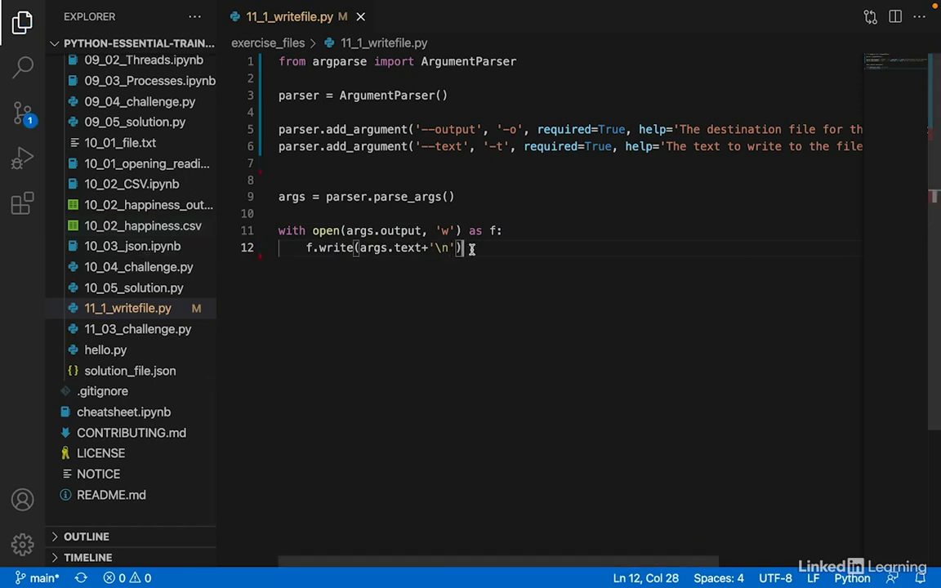
pyautogui.press('Enter')
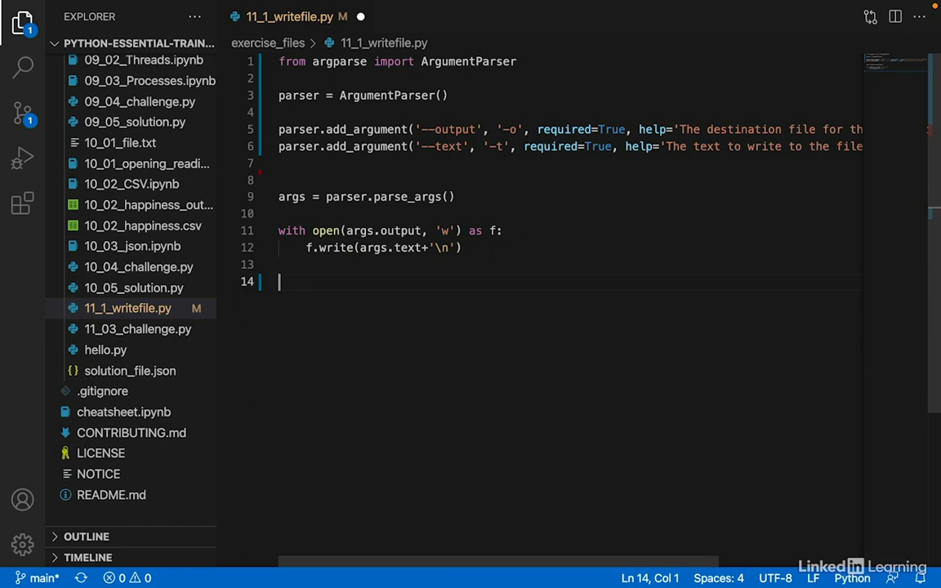
# Add a print(f'Wrote ... to file {args.output}') confirmation line
pyautogui.write("print(f'Wro')")
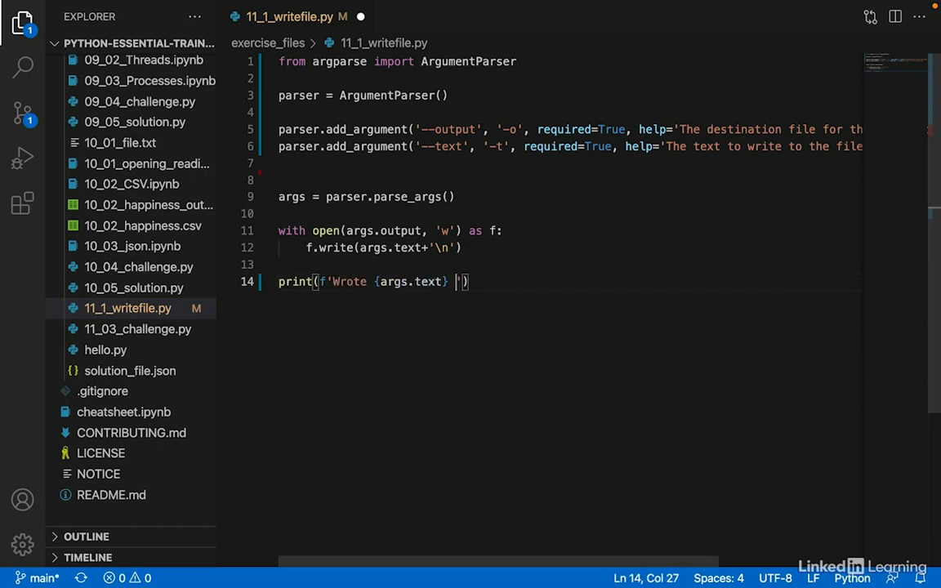
pyautogui.write('to file {args.')
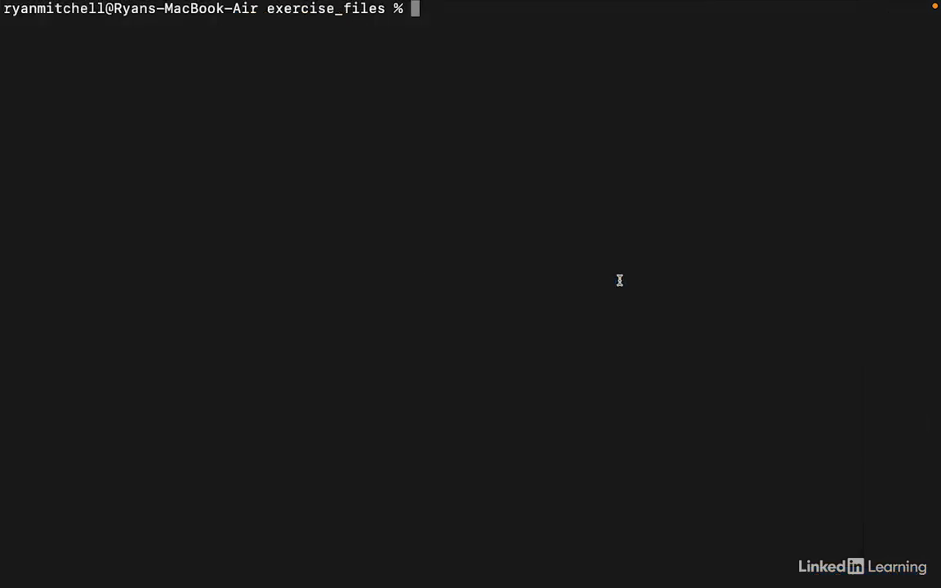
# Run 'python 11_1_writefile.py -o somefile.txt -t "some text to write to the file"'
pyautogui.write('python 11_')
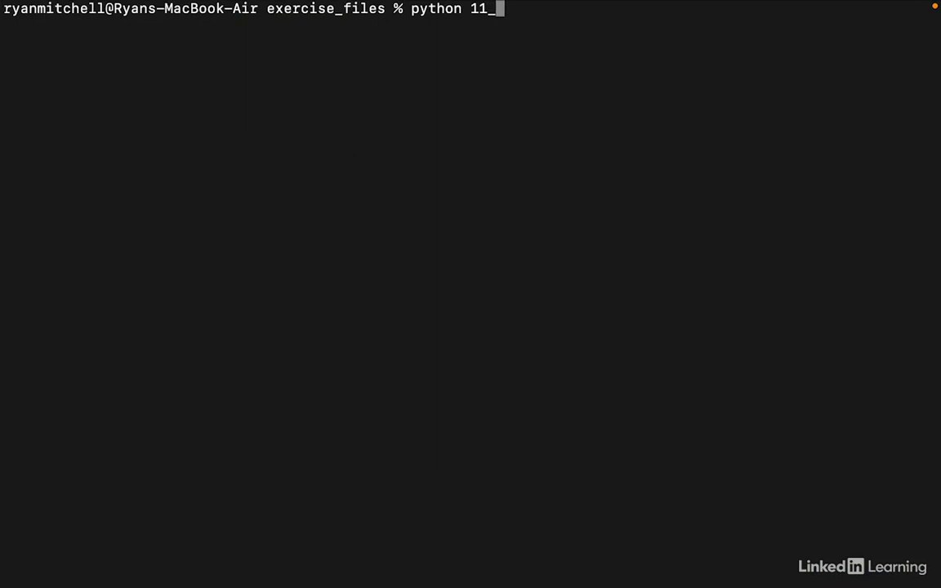
pyautogui.write('_1_writefile.py -o somefilt')
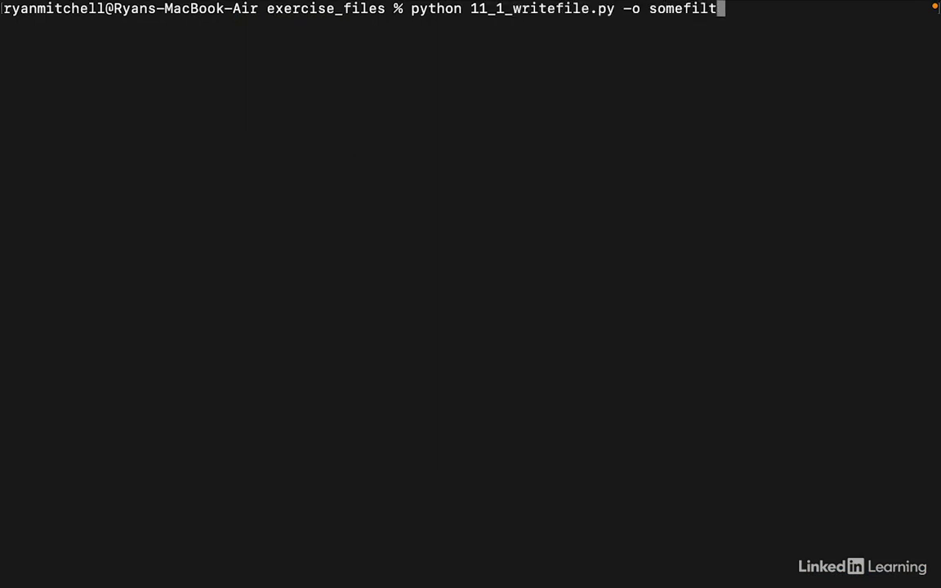
pyautogui.write('e.txt -')
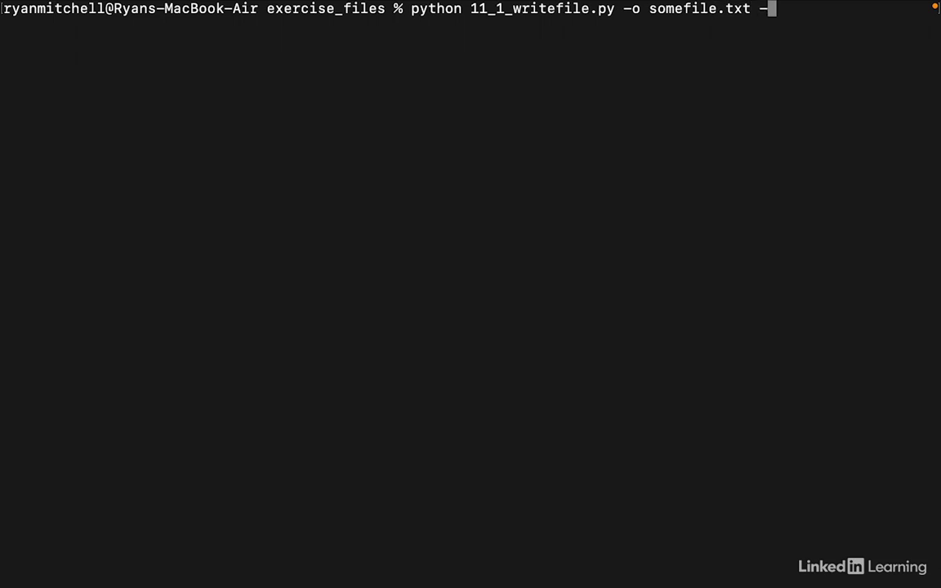
pyautogui.write('t "som')
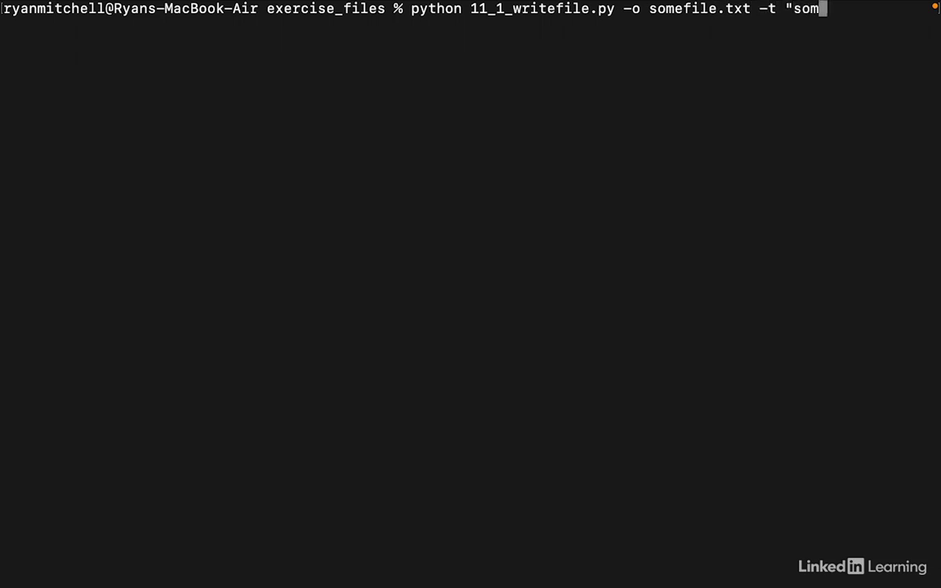
pyautogui.write('e text to write t')
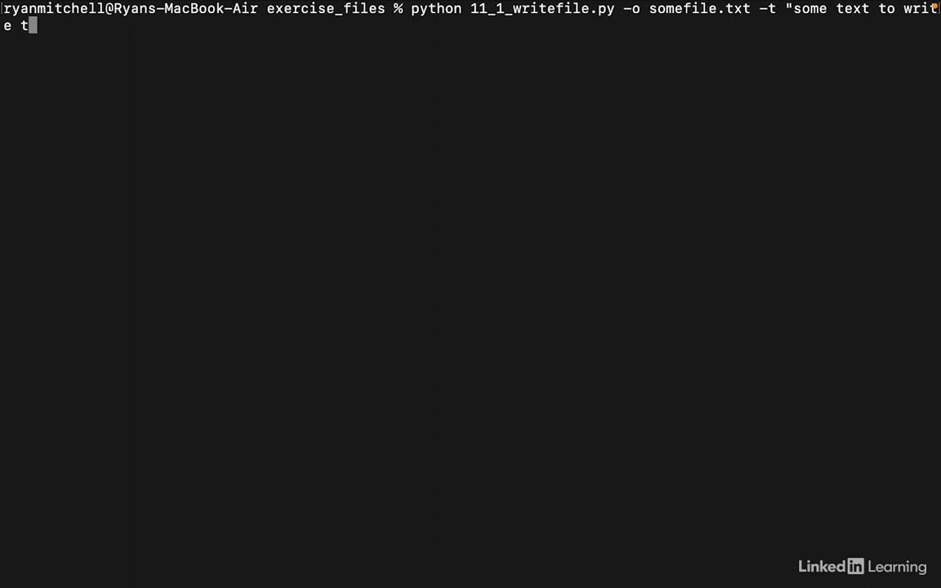
pyautogui.press('Return')
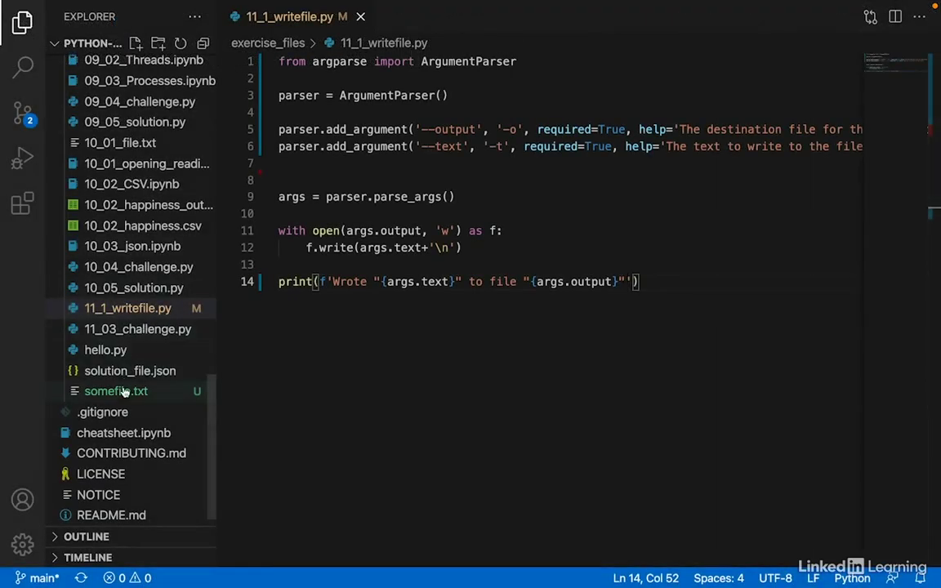
pyautogui.moveTo(114, 392)
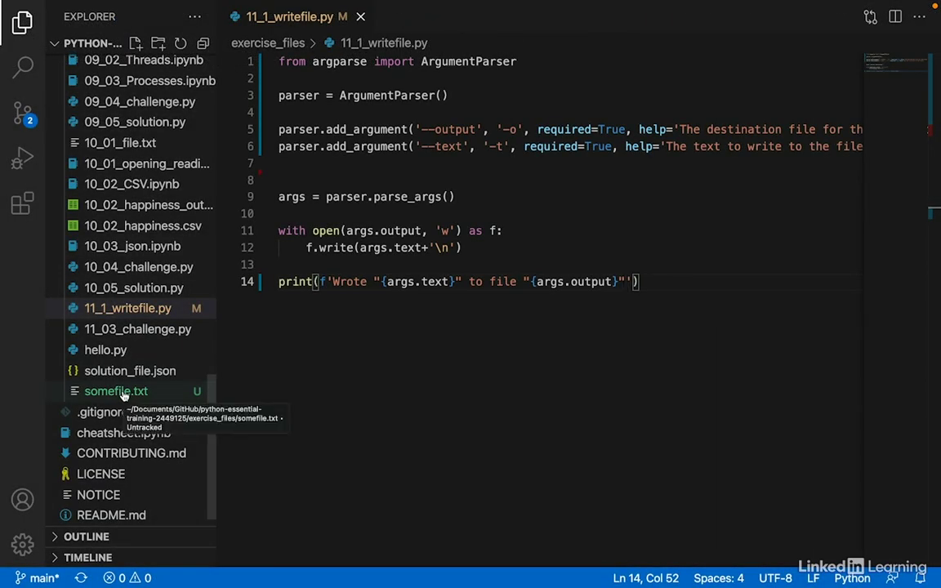
# Open somefile.txt from the Explorer to confirm it contains 'some text to write to the file'
pyautogui.click(115, 392)
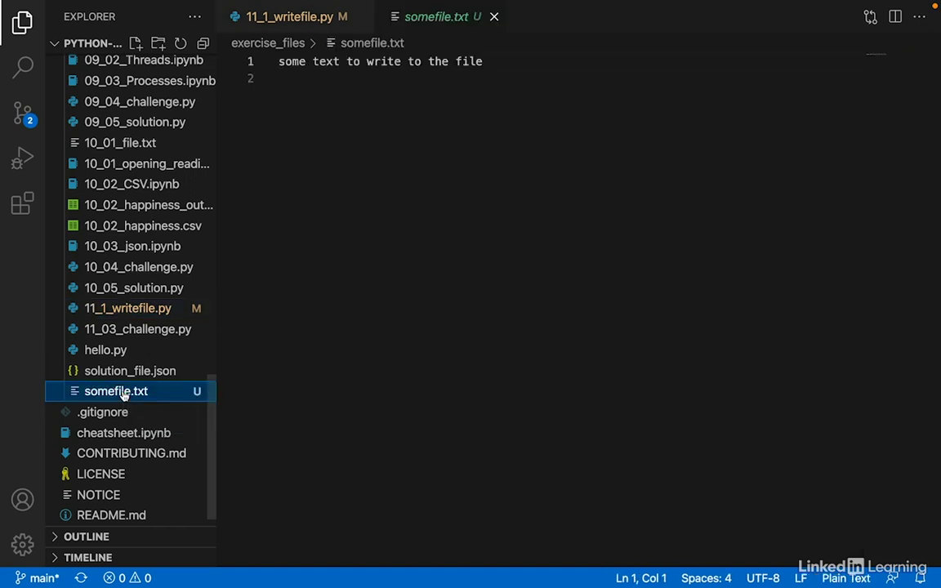